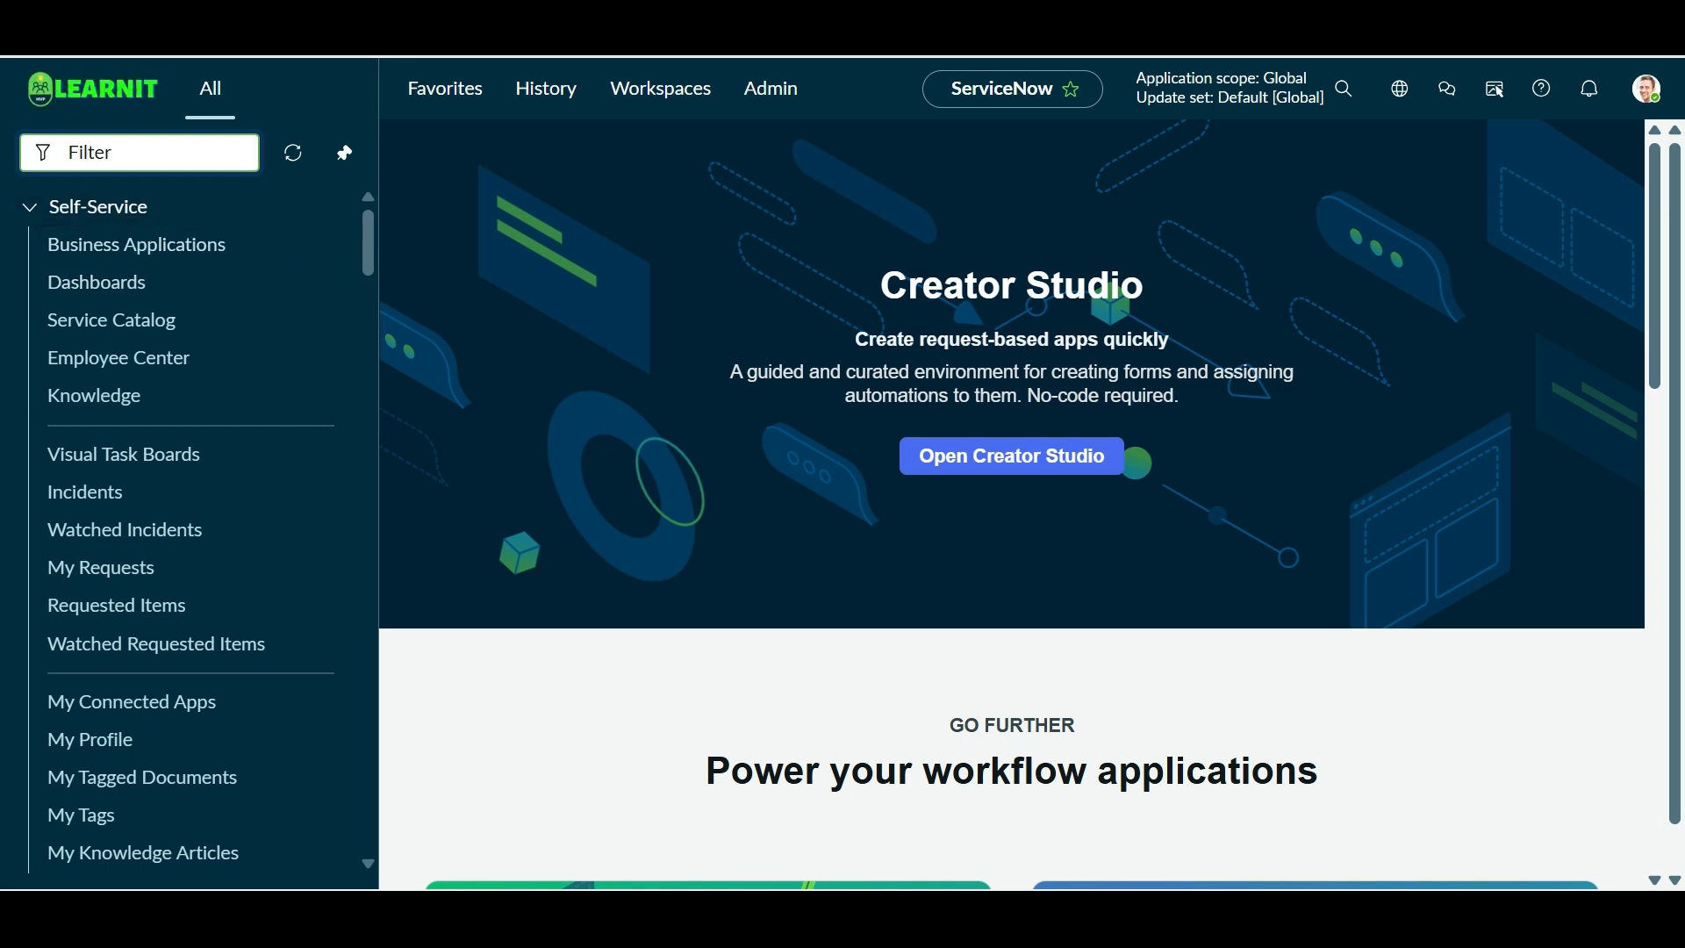
- Filter the All menu with 'UI' and launch UI Builder from the results
text(UI)
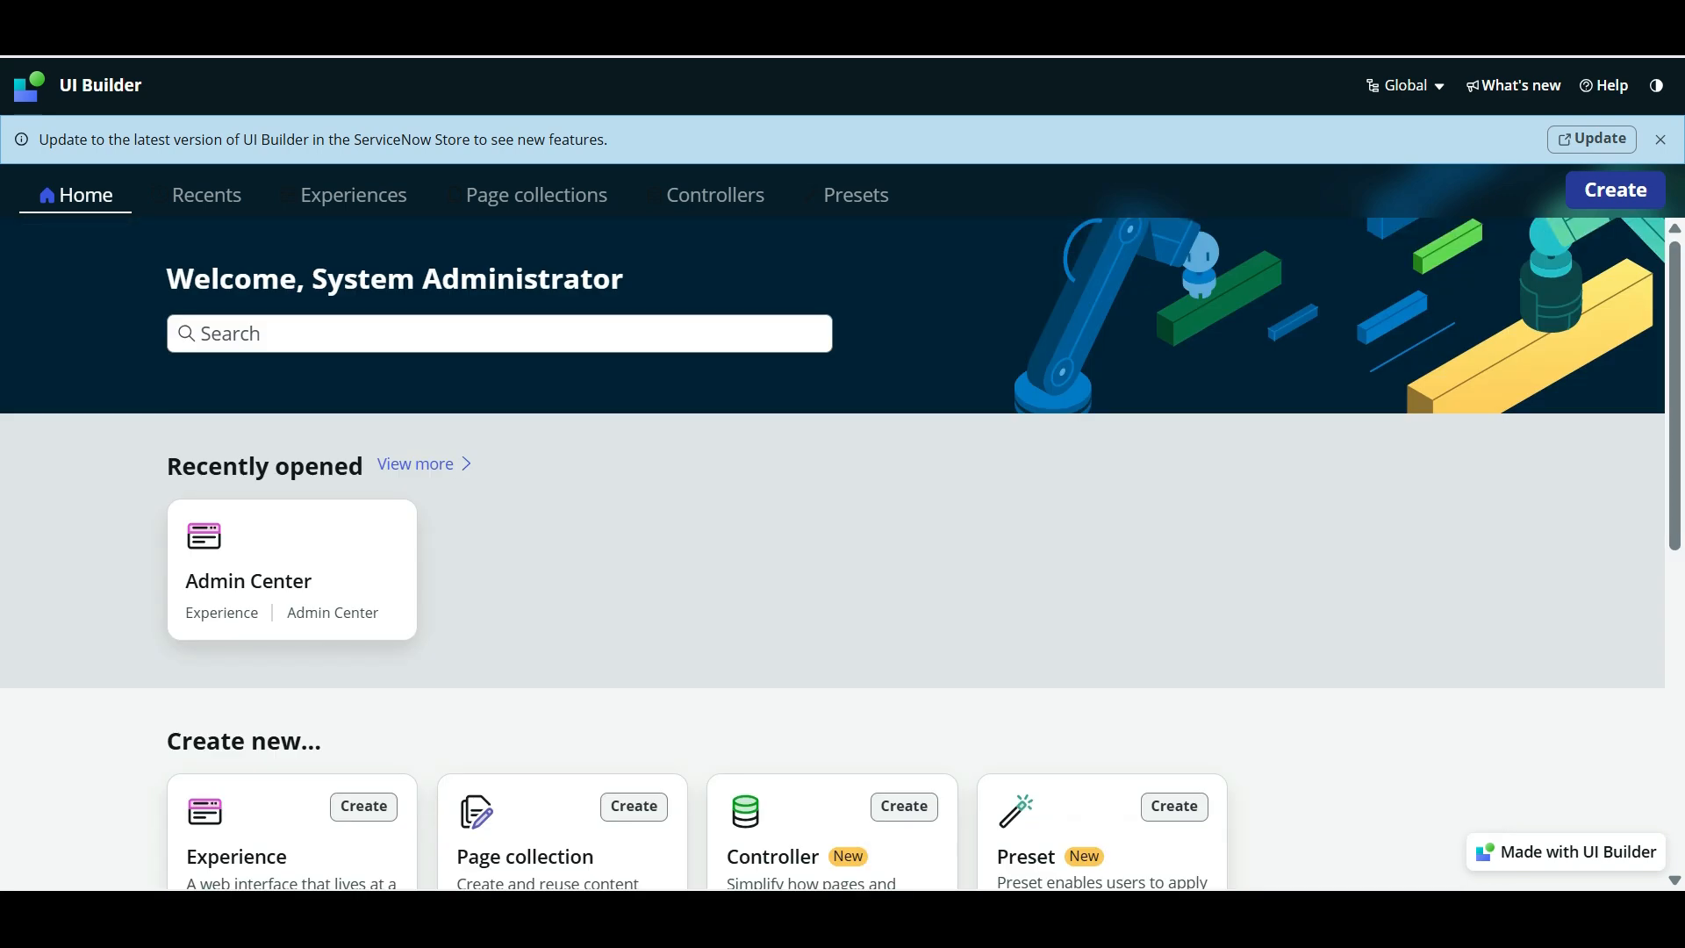
- Dismiss the homepage tour for all tours on the page and enter the Admin Center experience
scroll(down, 3)
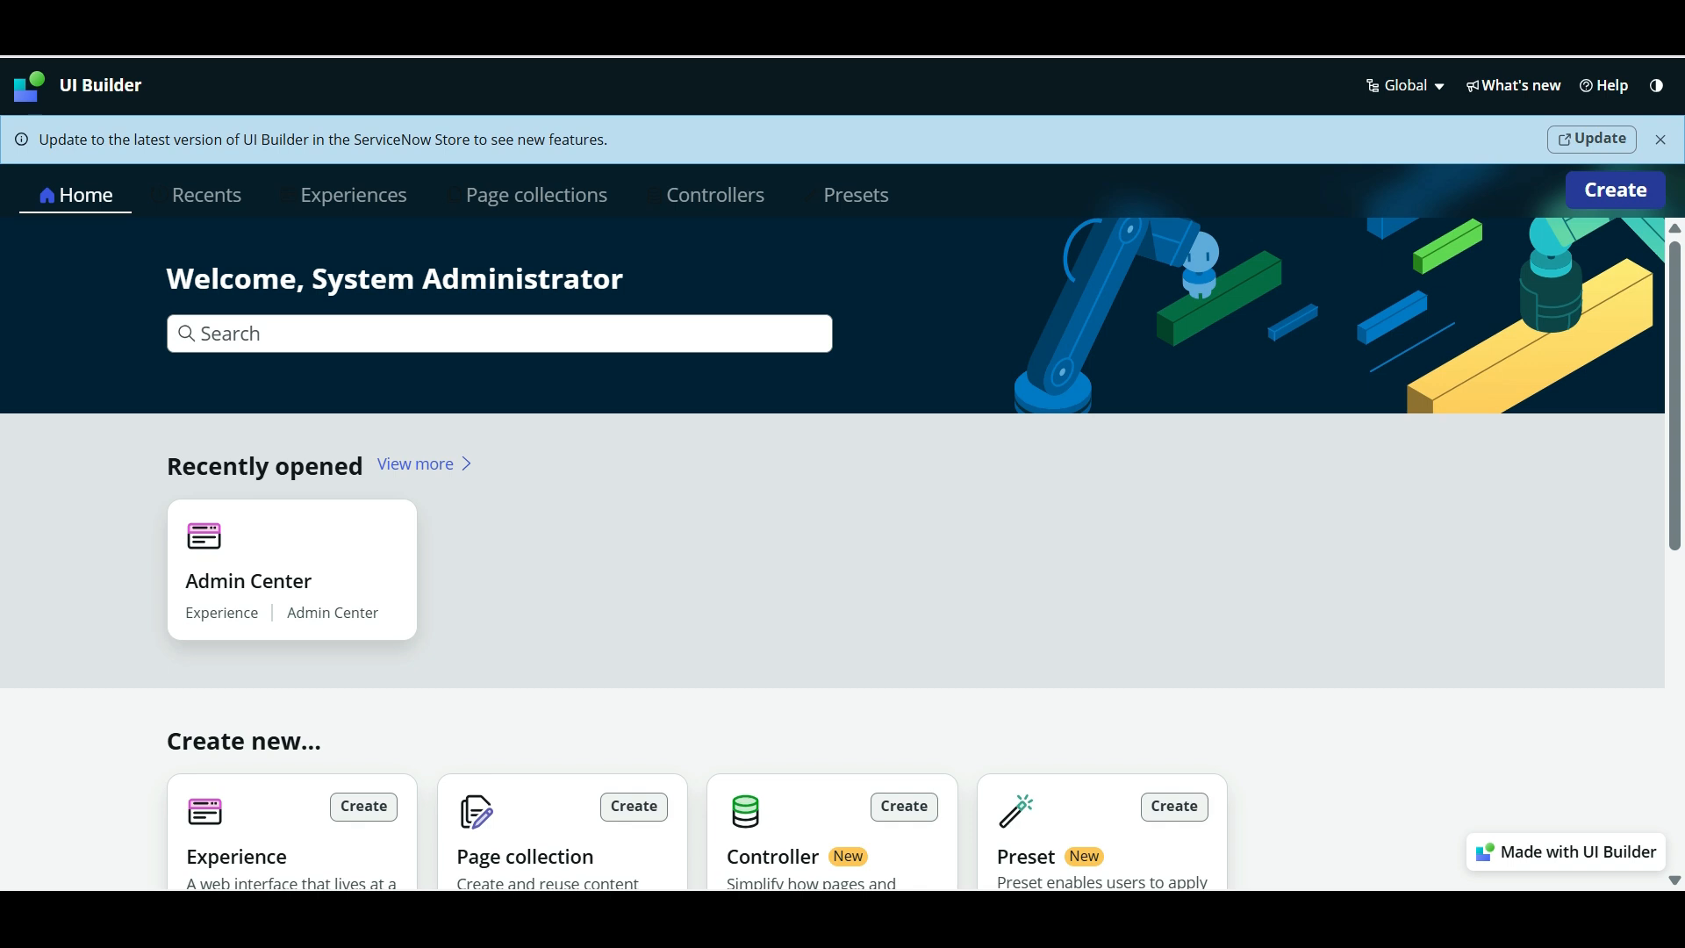
click(714, 195)
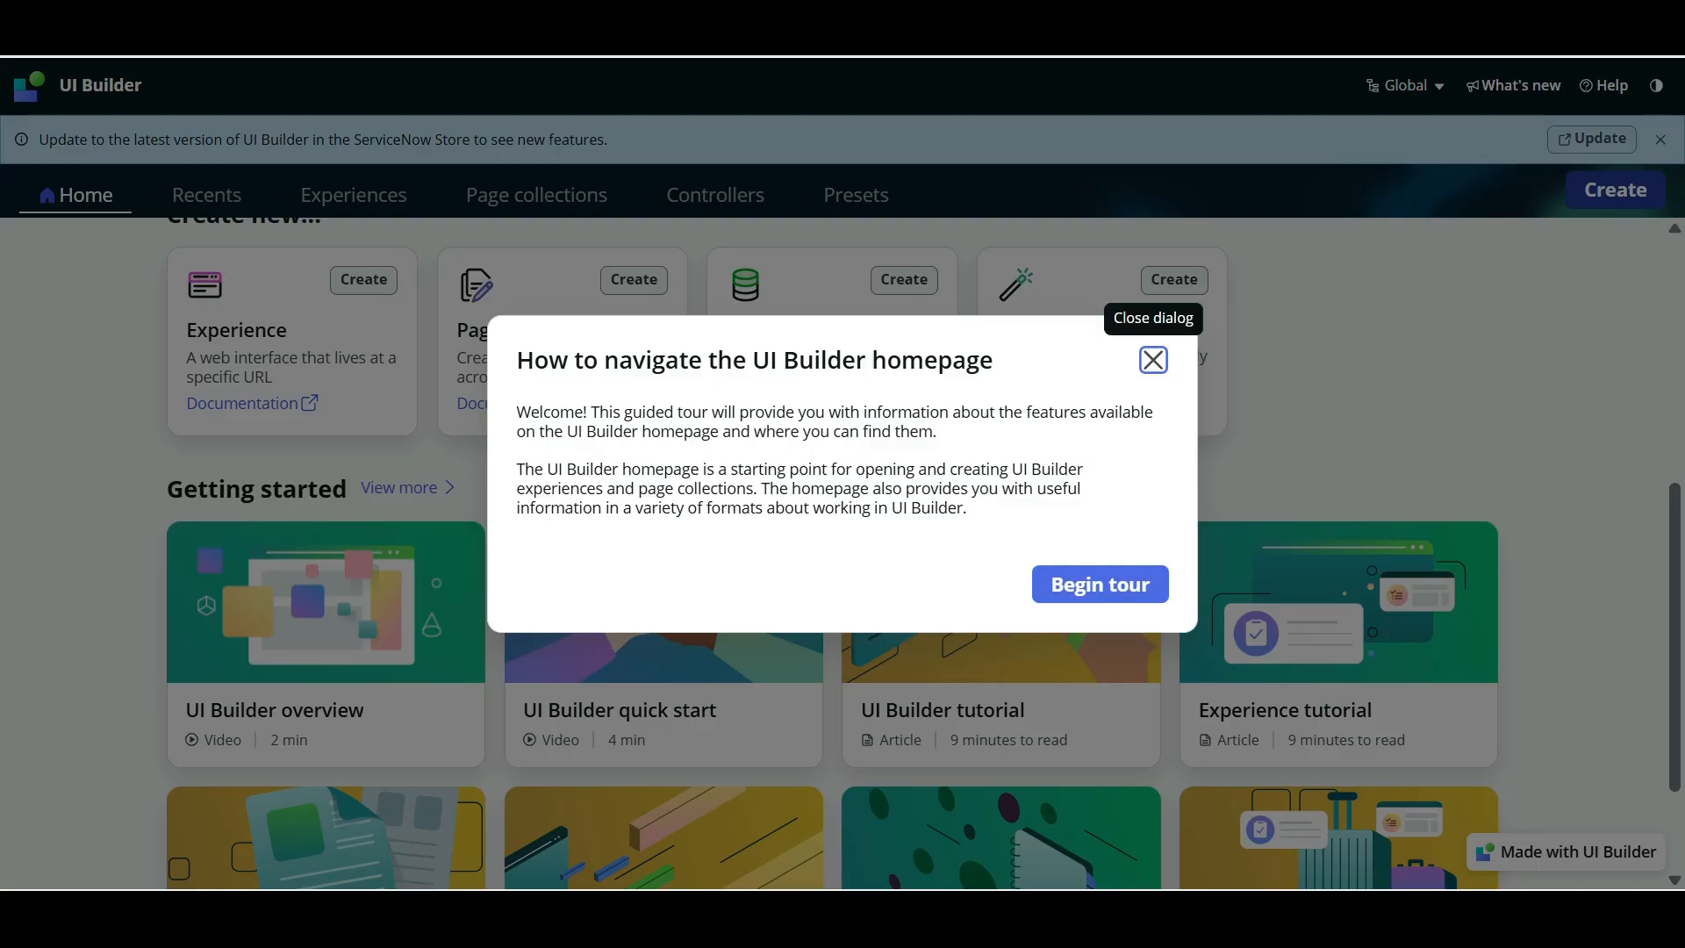
click(1151, 360)
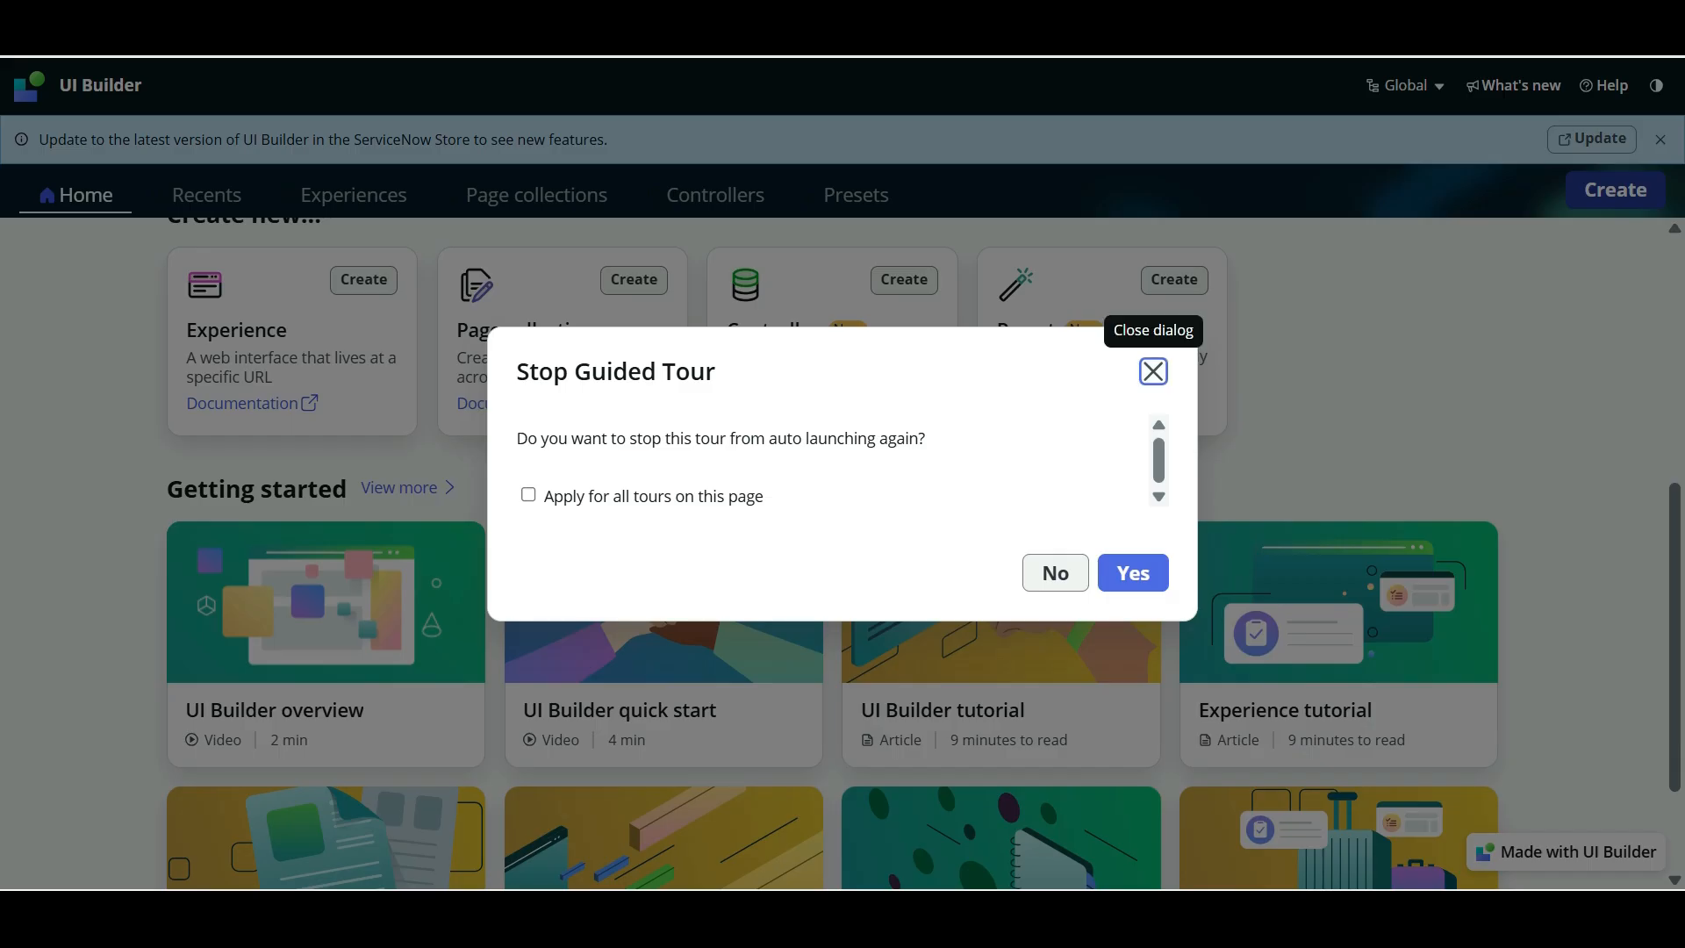
click(528, 496)
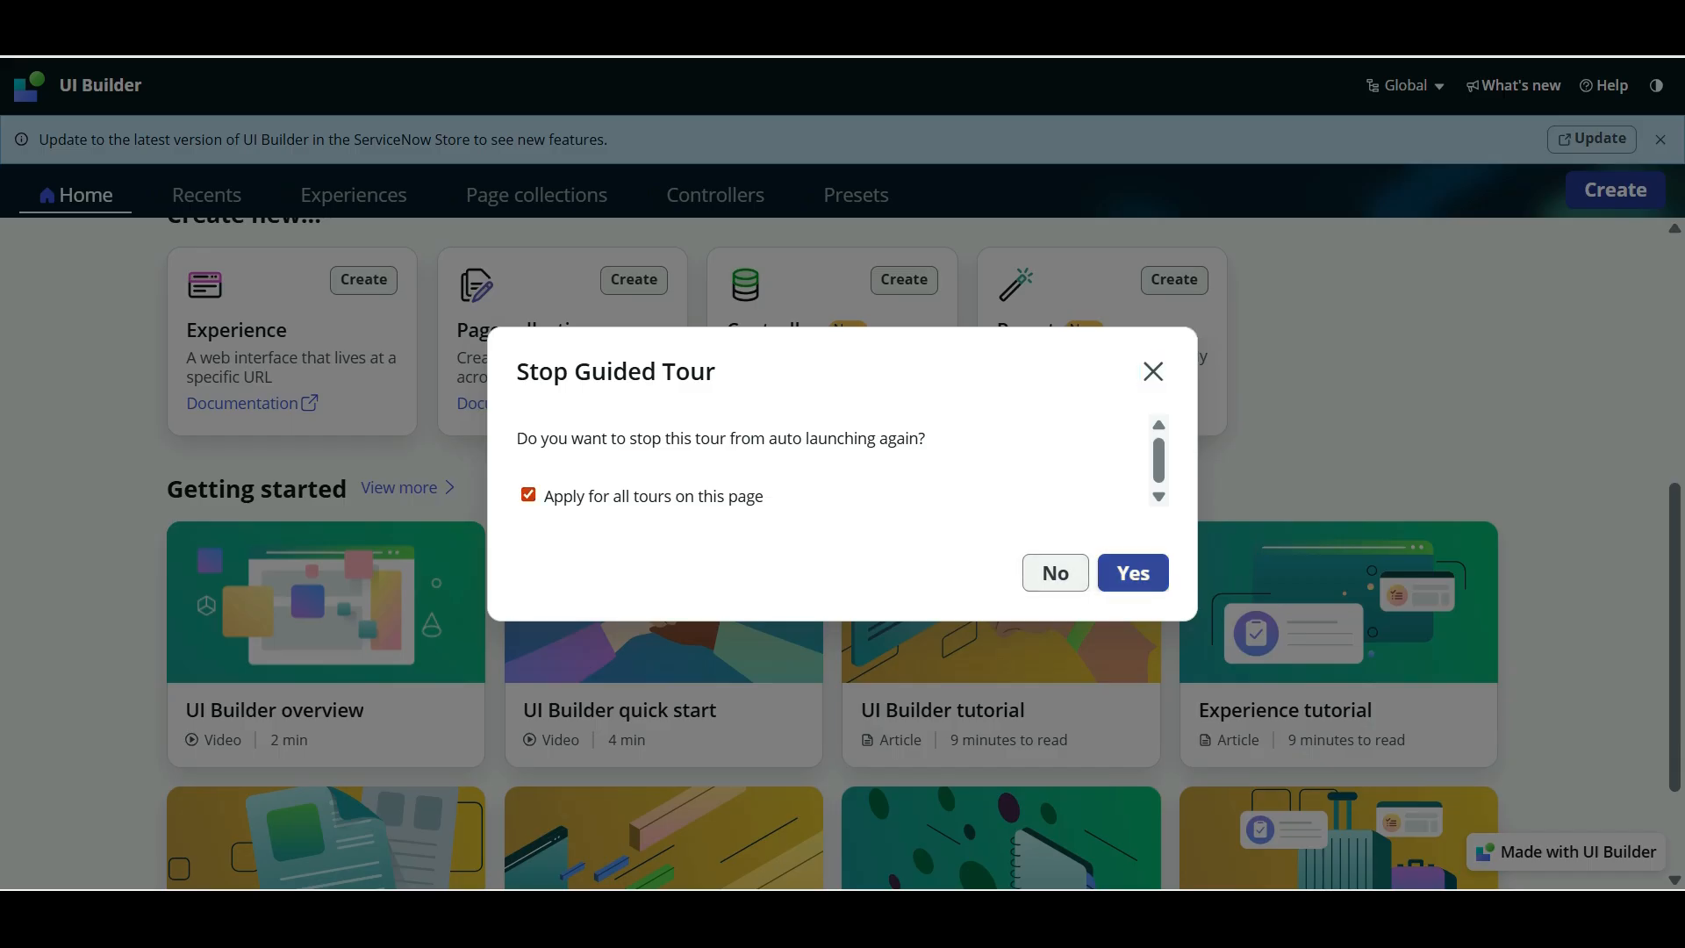
click(1131, 572)
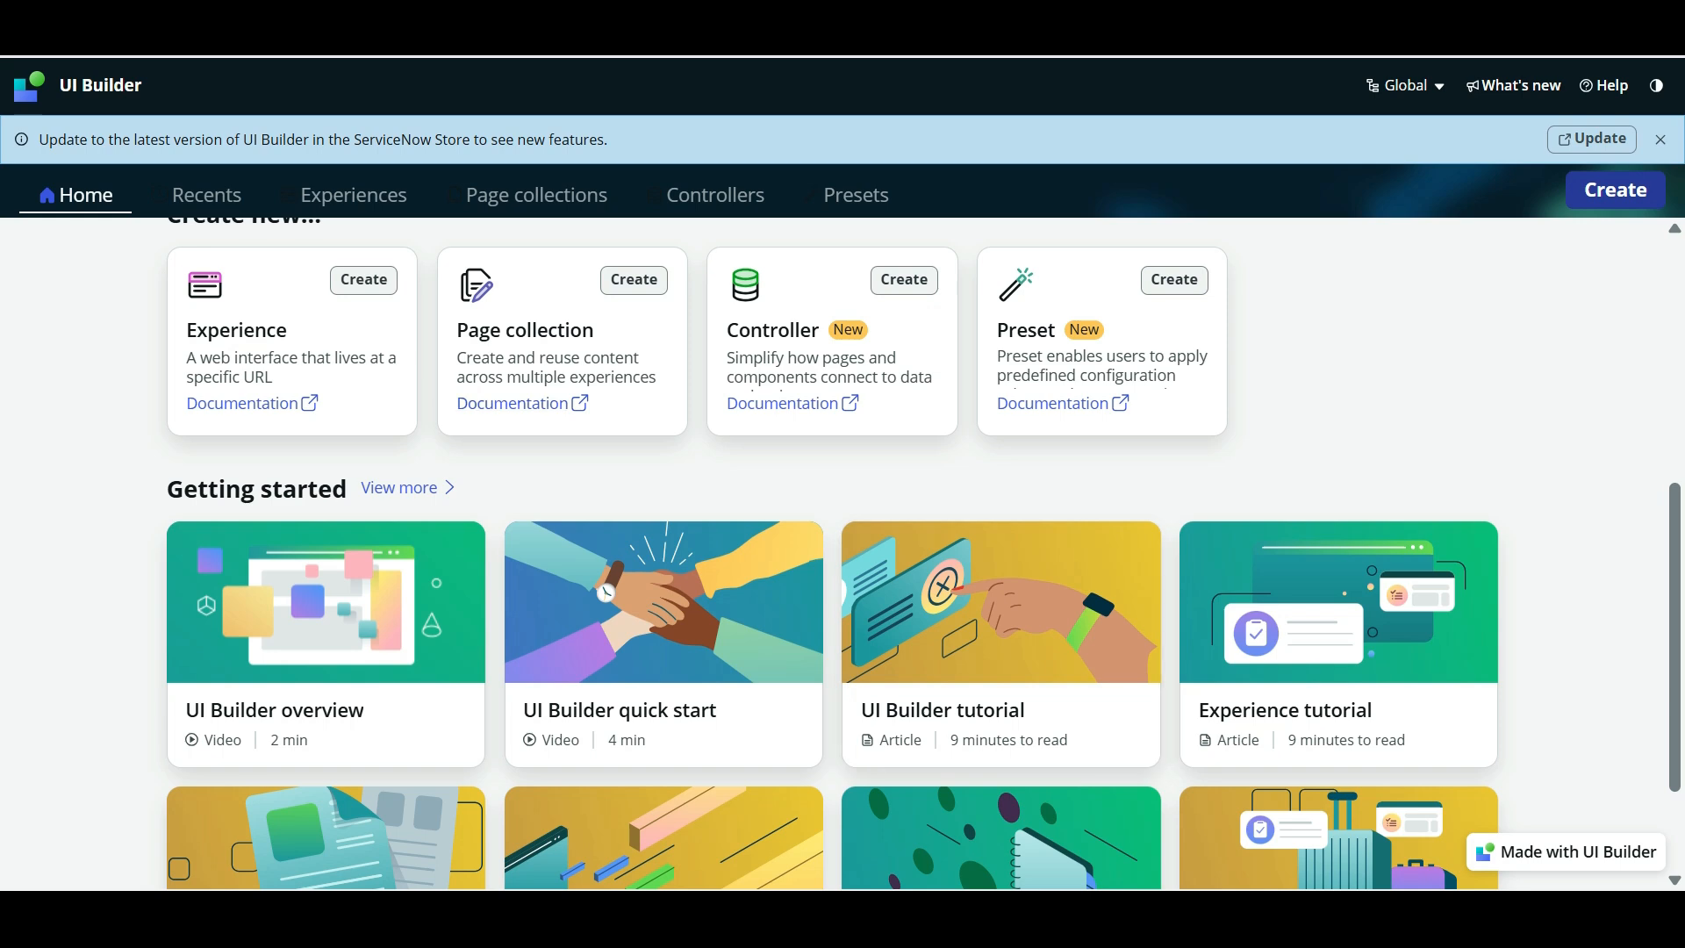
scroll(down, 3)
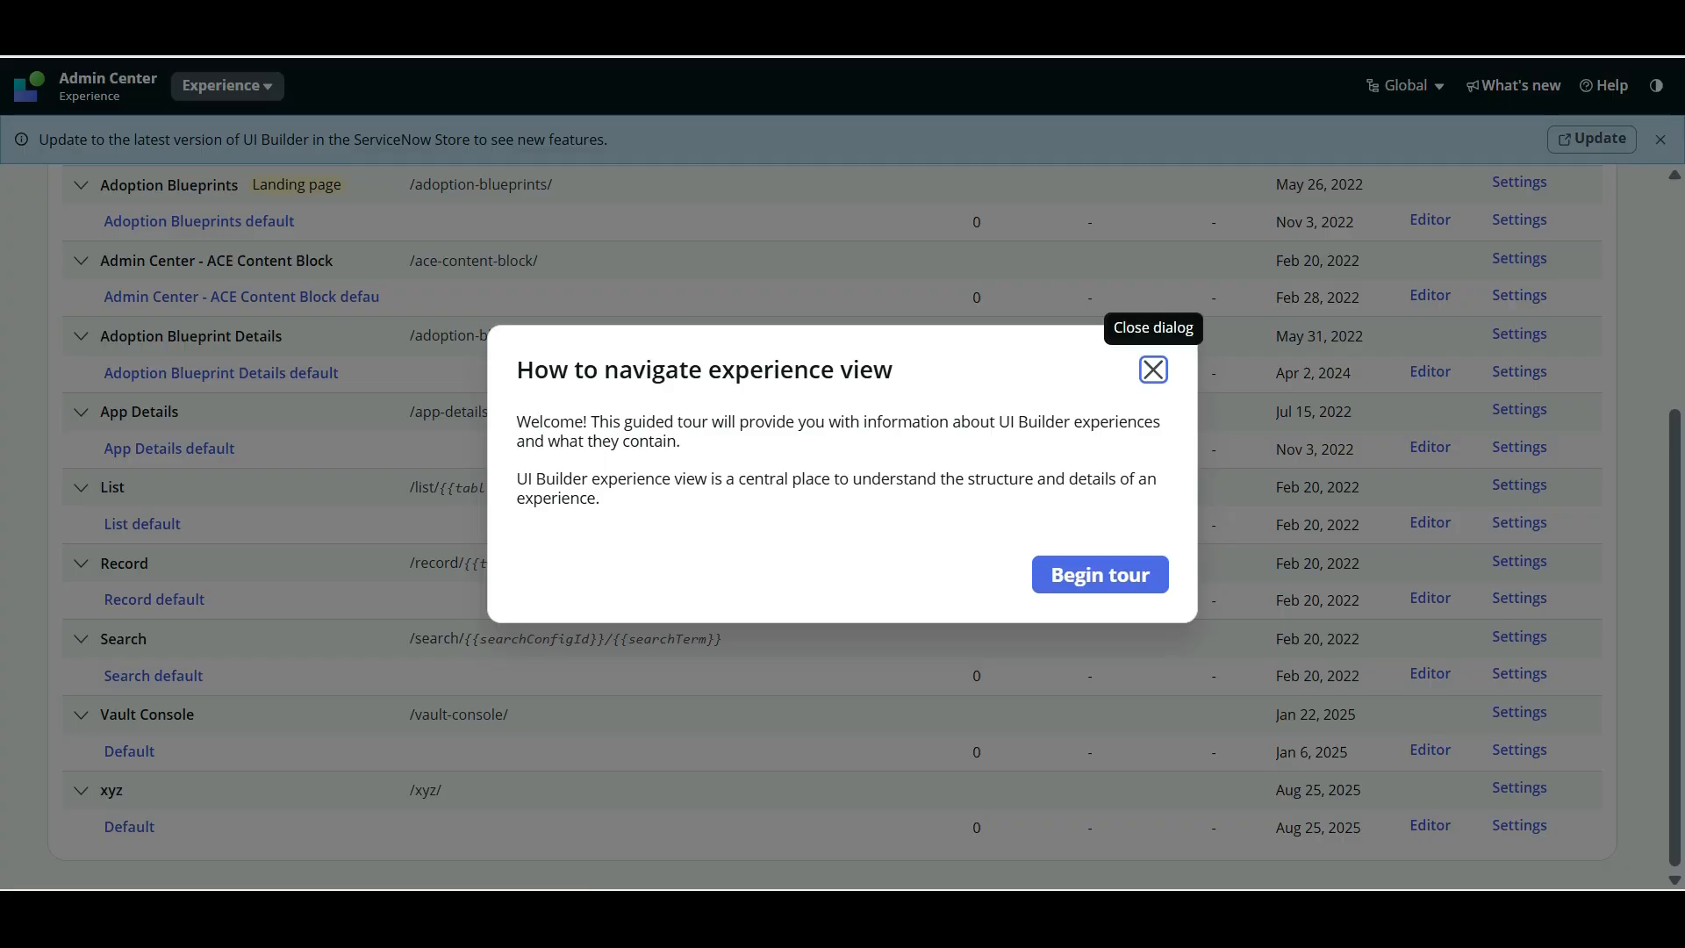
- Dismiss the experience-view tour and open the xyz page's Default variant in the editor
click(1152, 371)
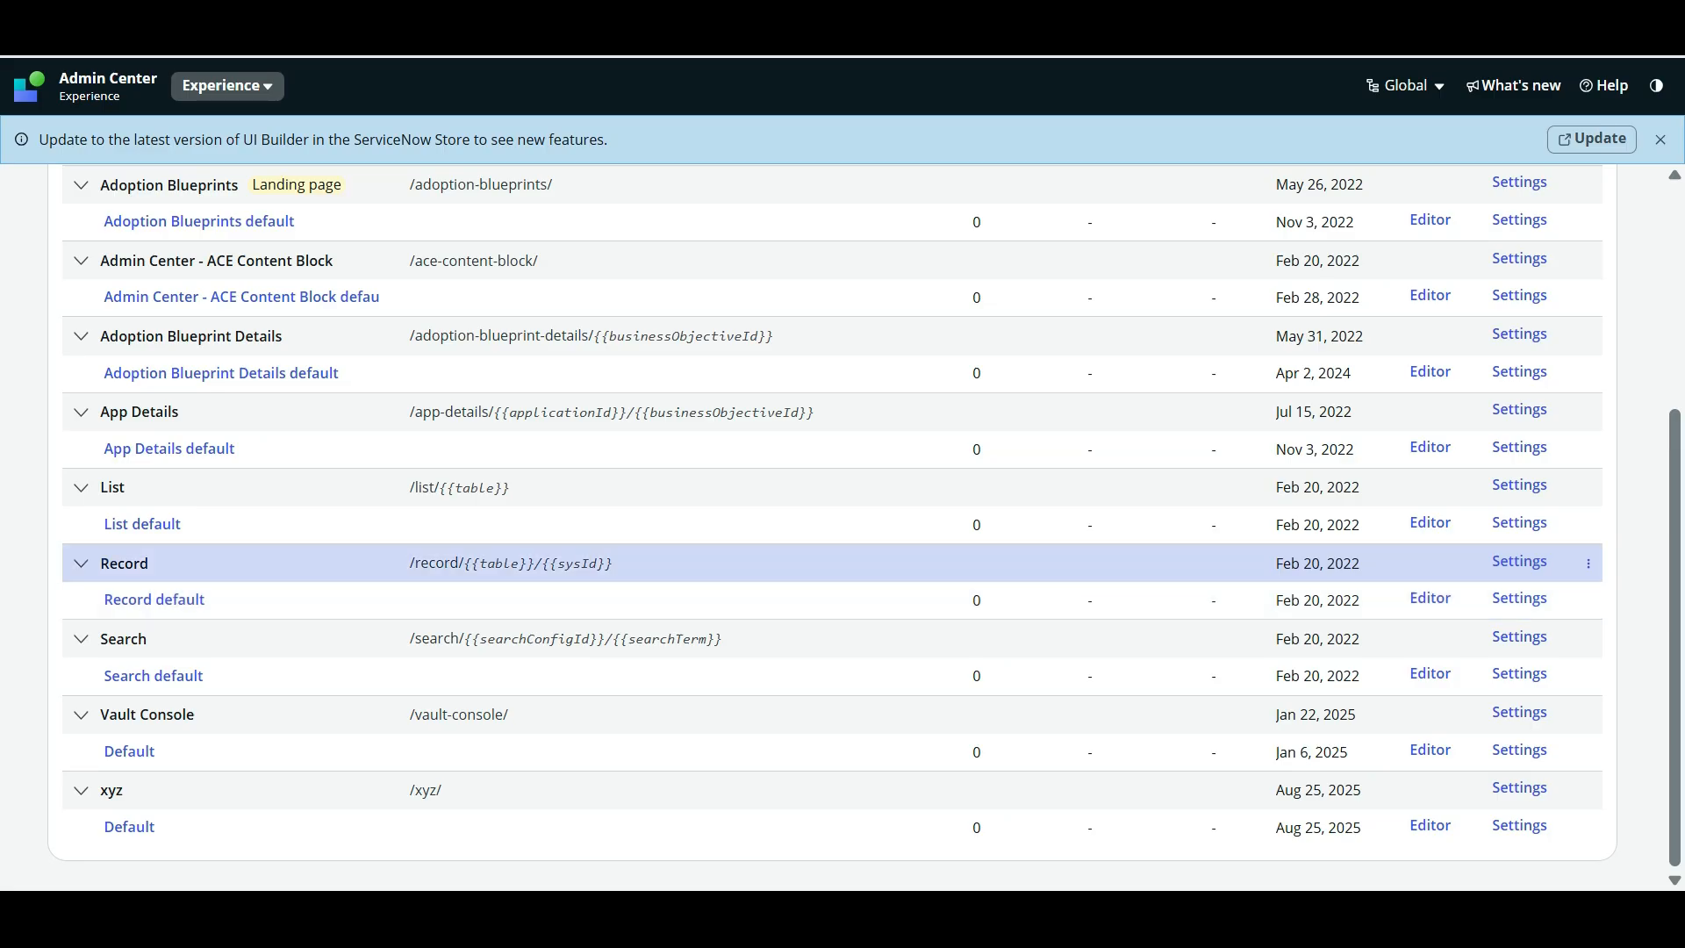
mouse_move(128, 827)
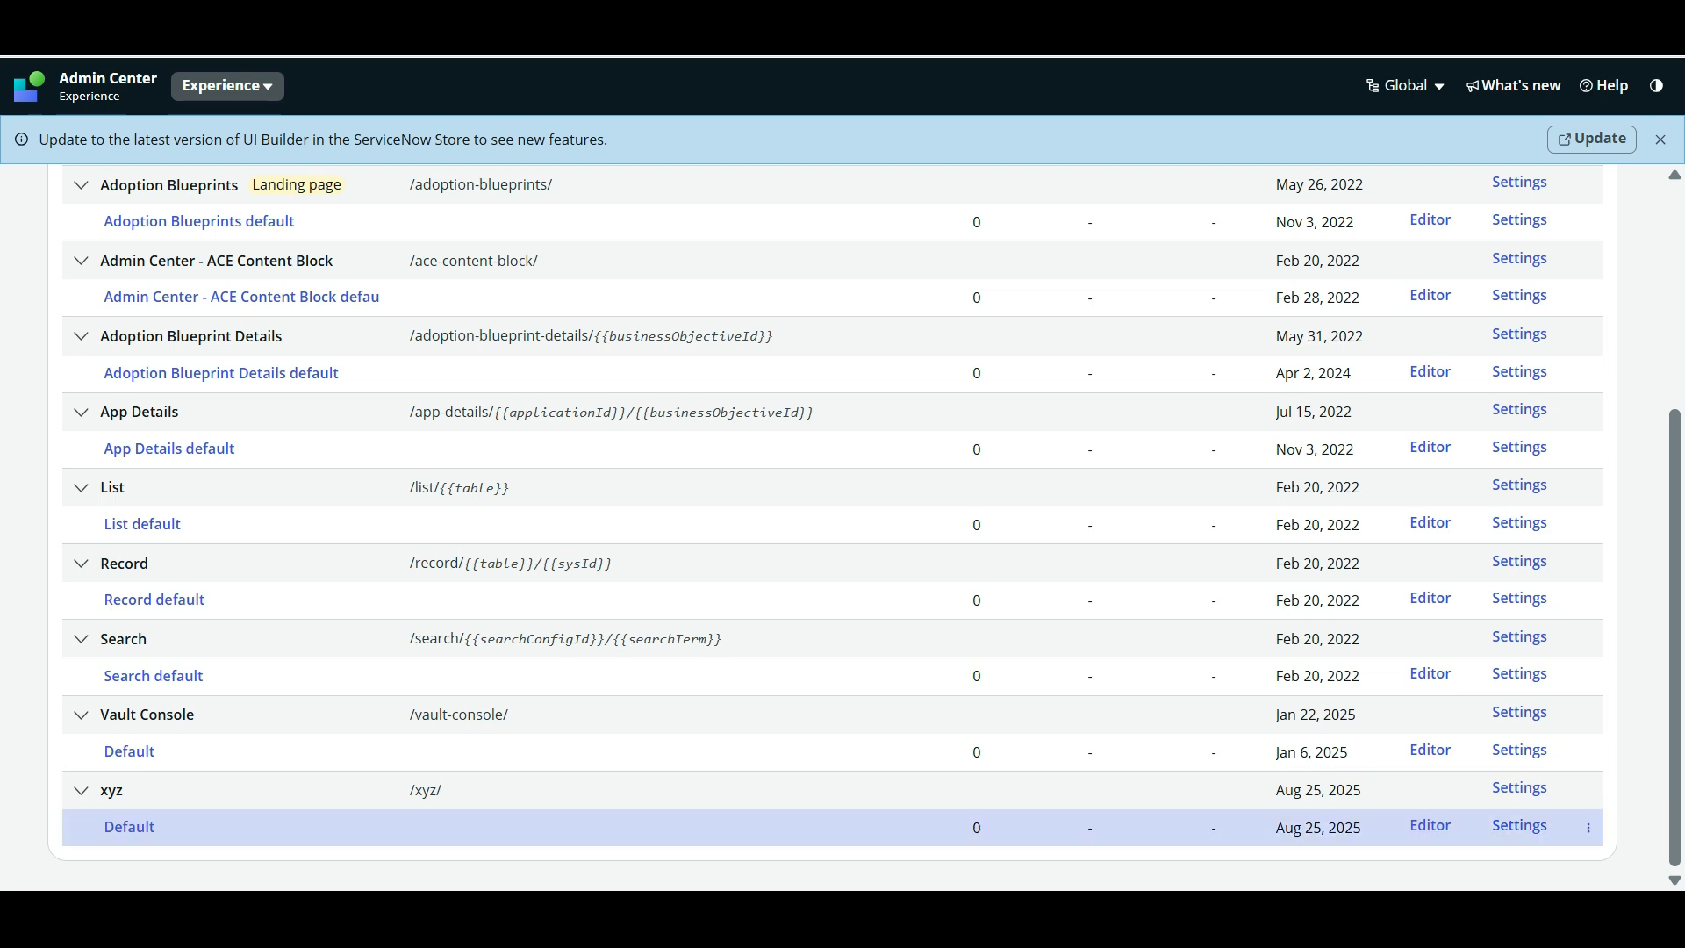
click(1428, 825)
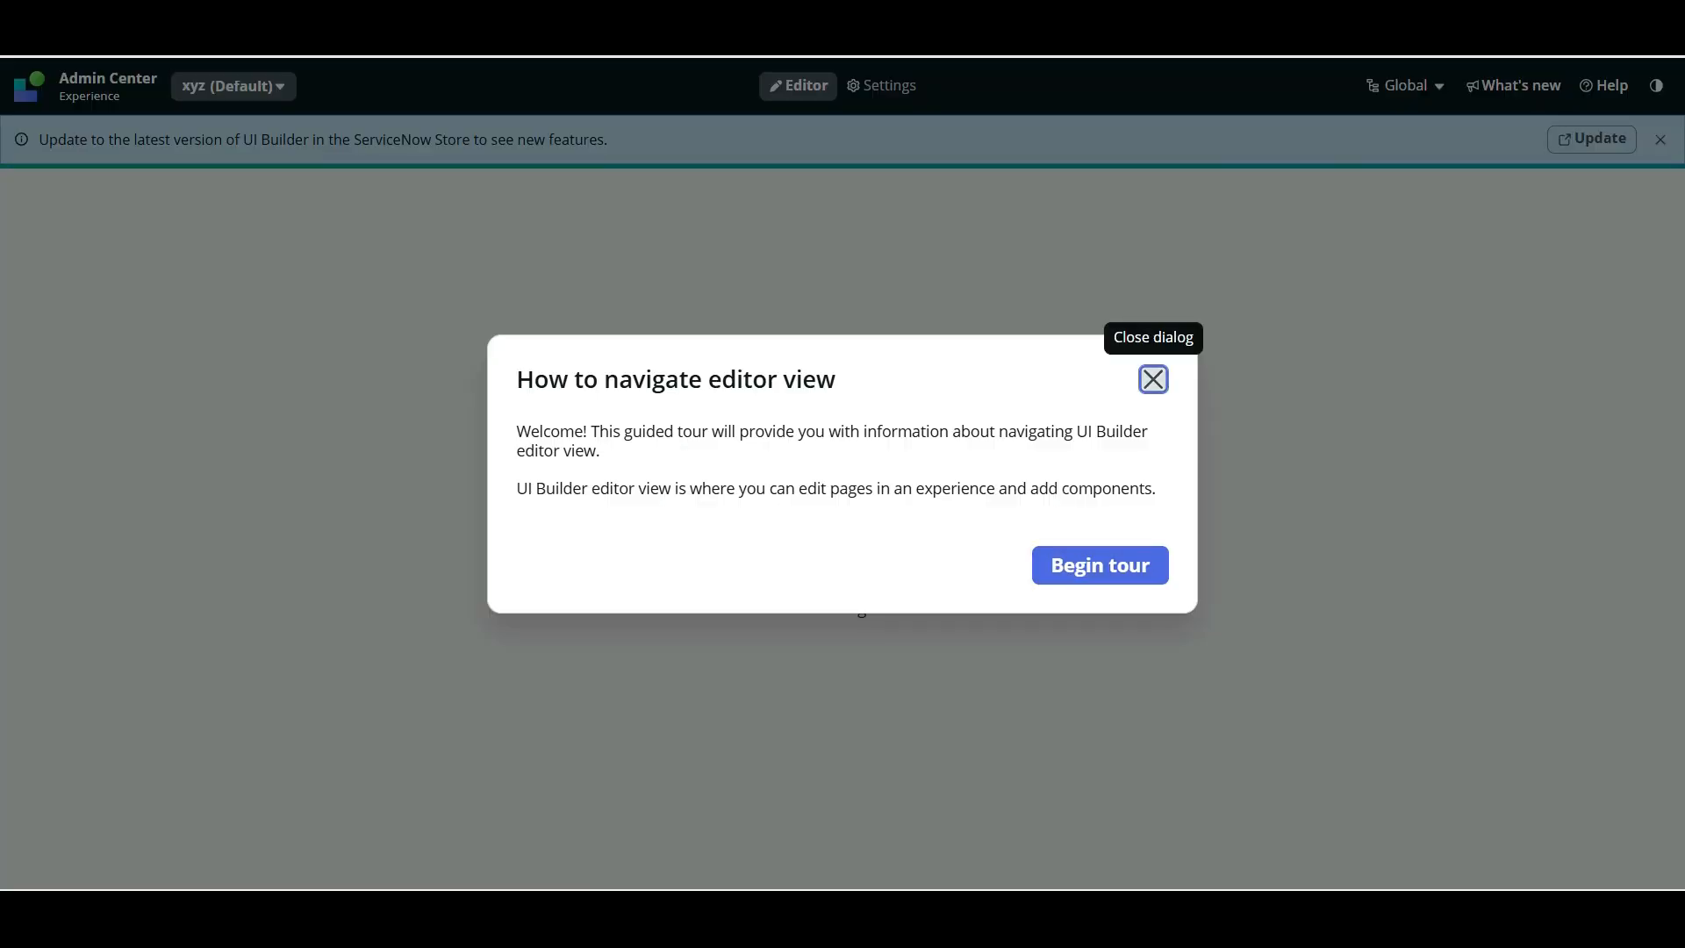
- Stop the editor tour for all tours on the page and bring up Add content for the body
click(1151, 379)
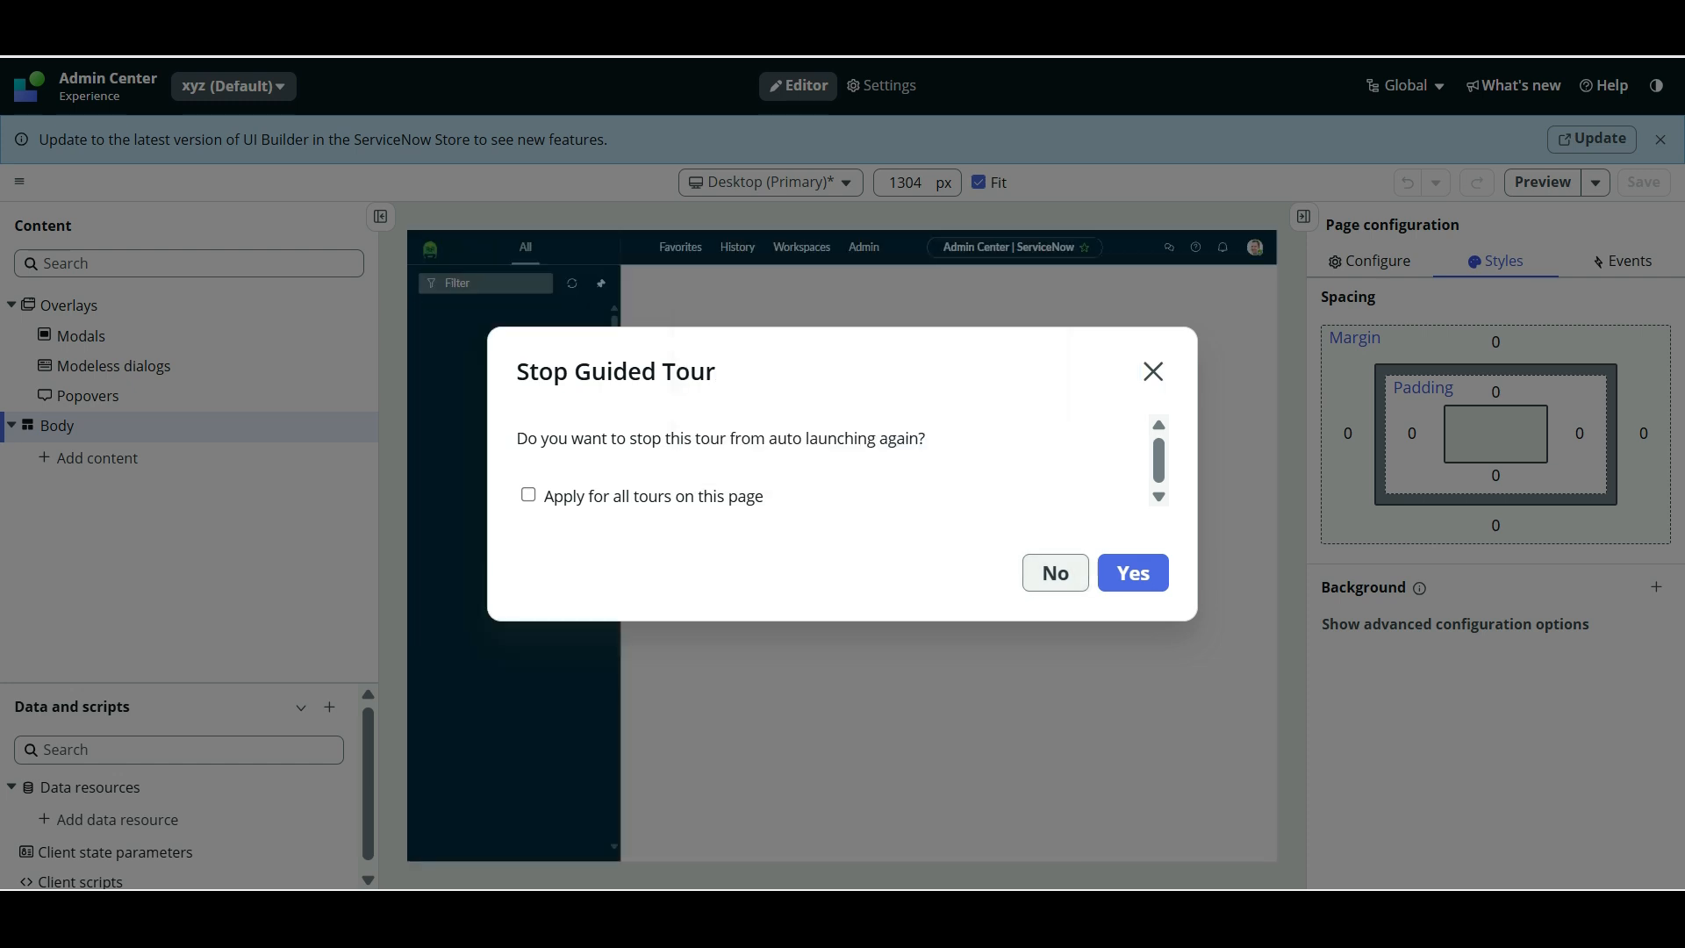
click(528, 495)
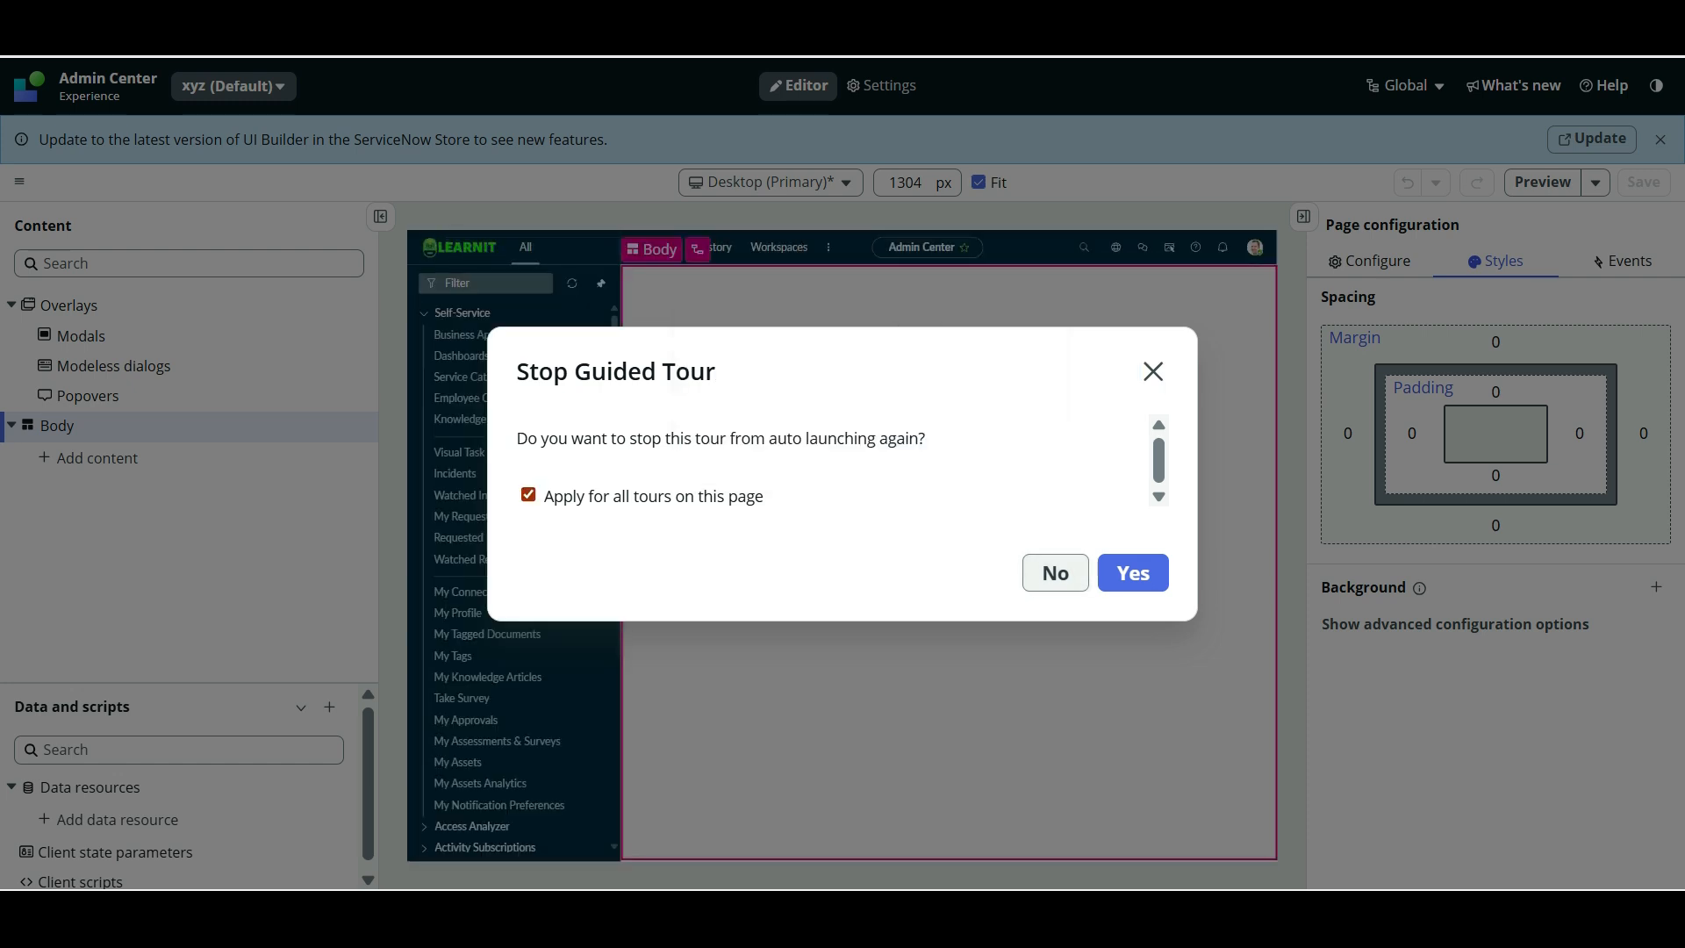
click(1130, 572)
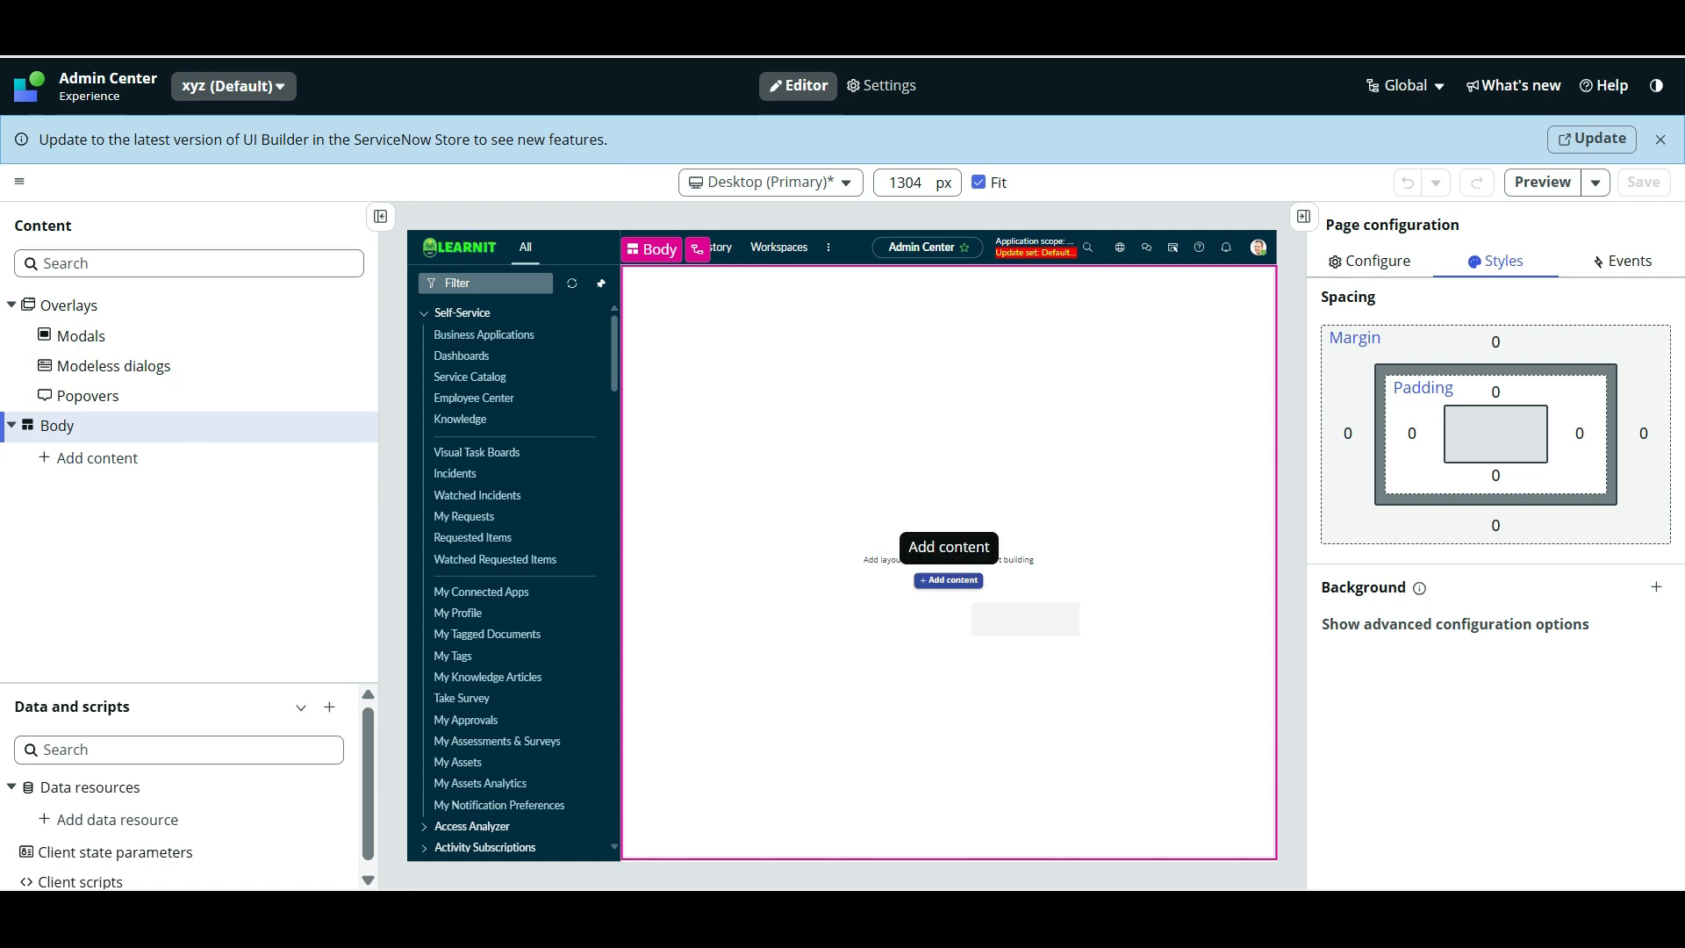
click(946, 581)
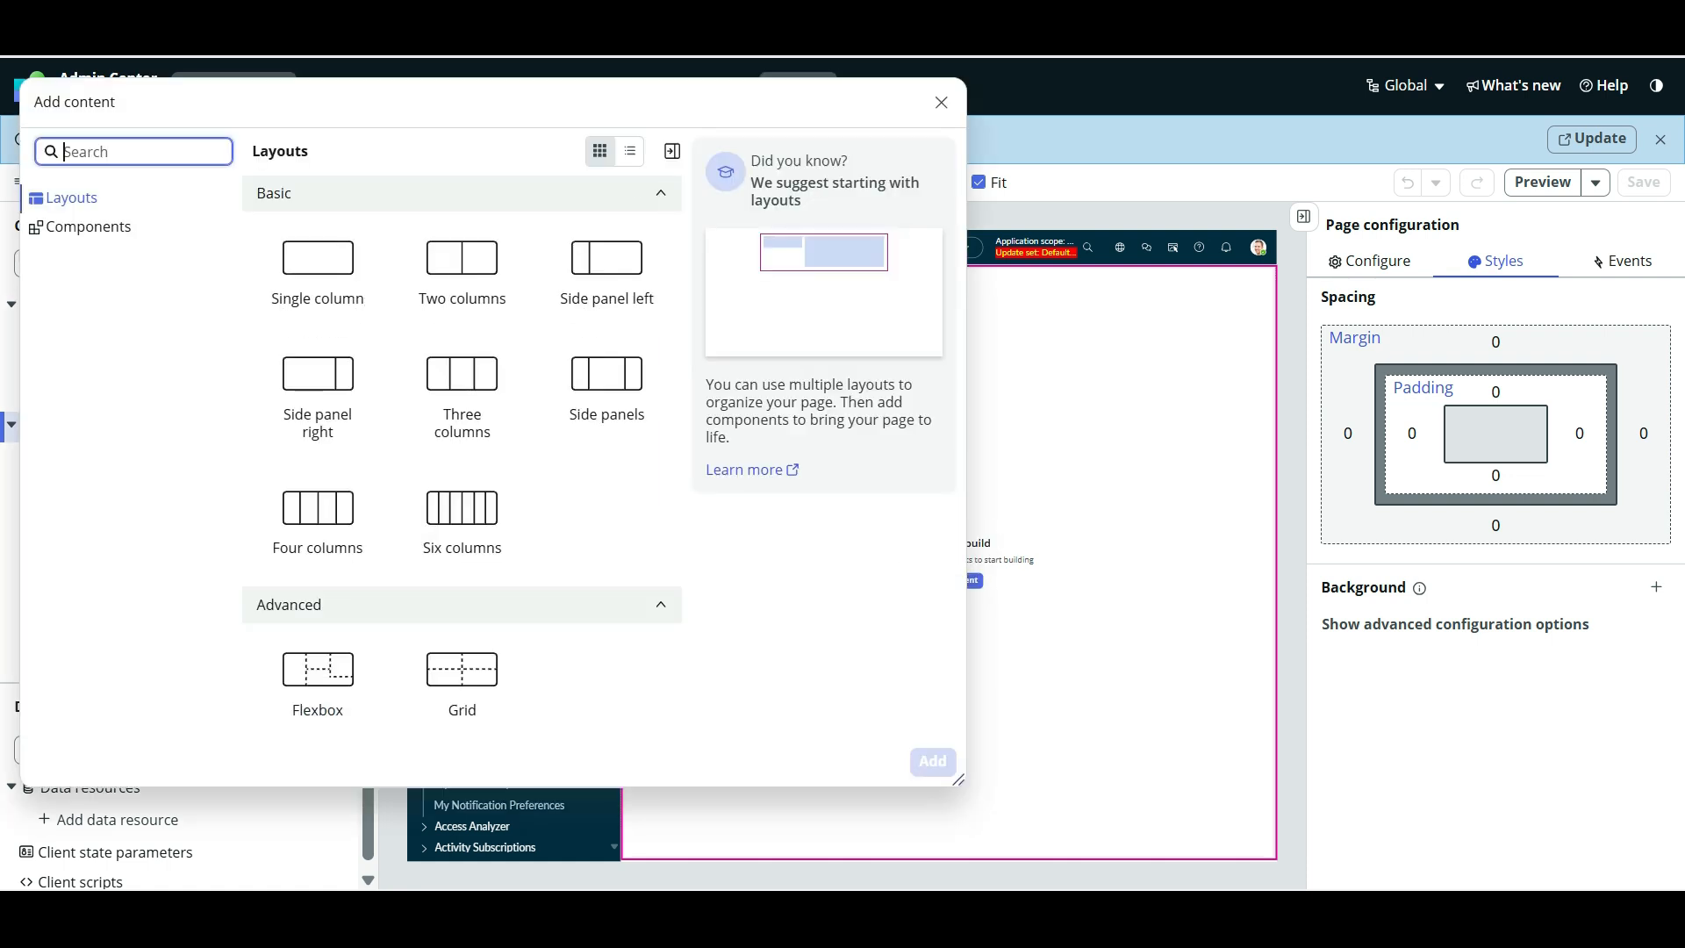
- Search components for 'cat', choose Catalog browse and add it to the page body
click(941, 102)
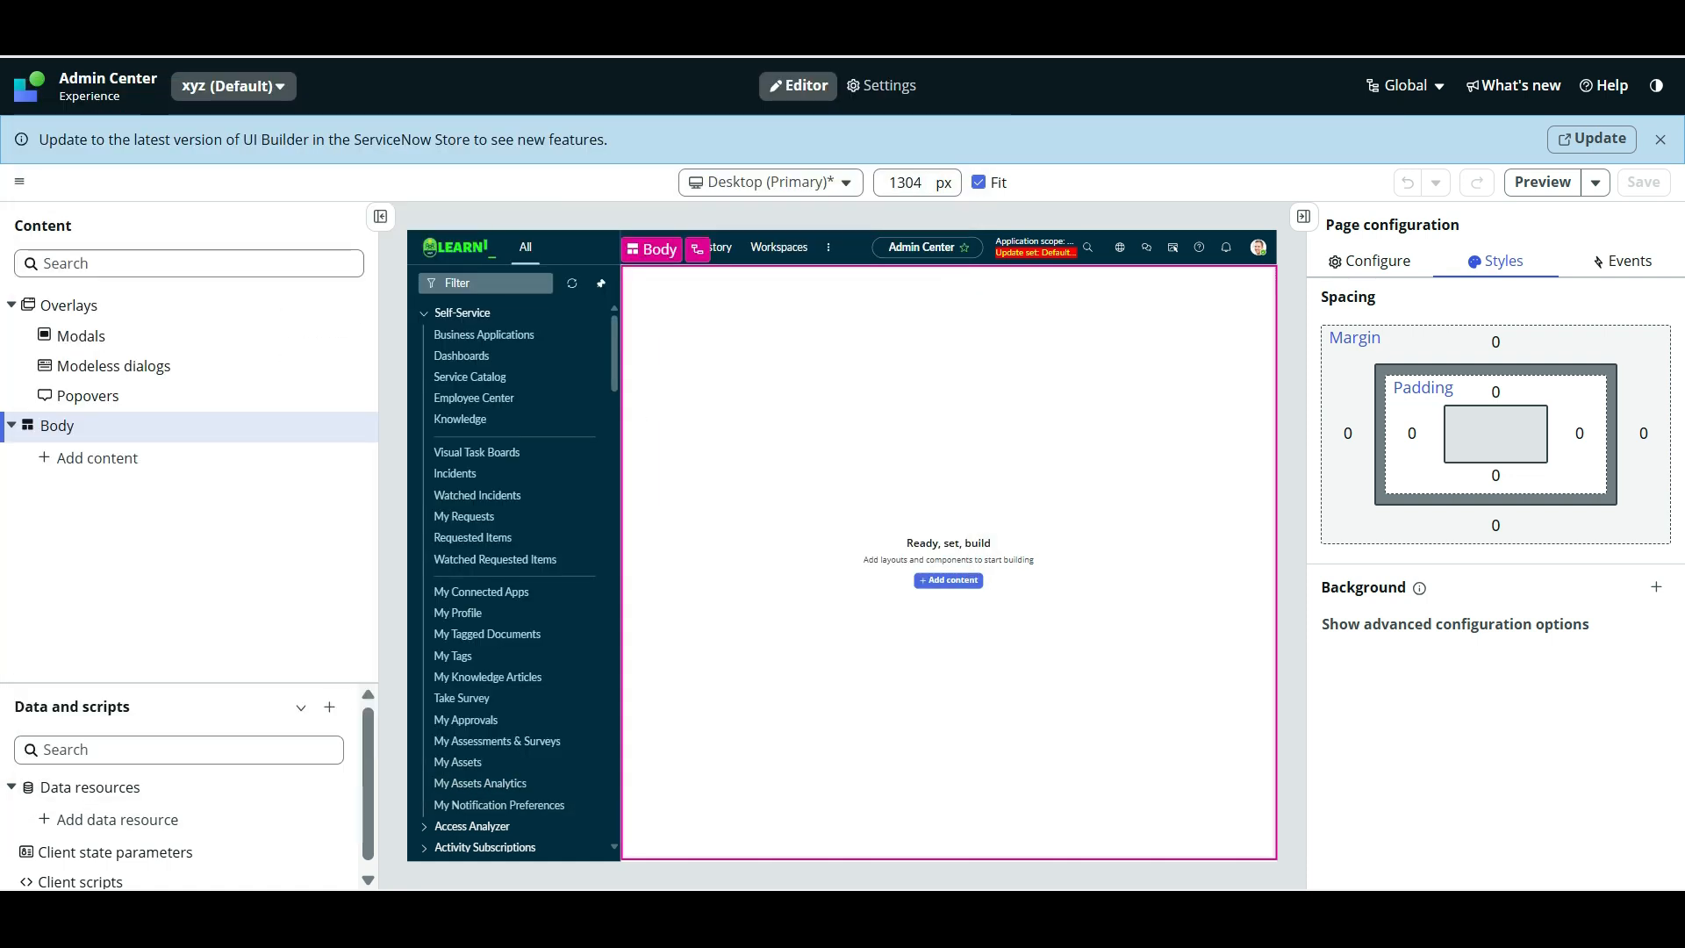
click(946, 581)
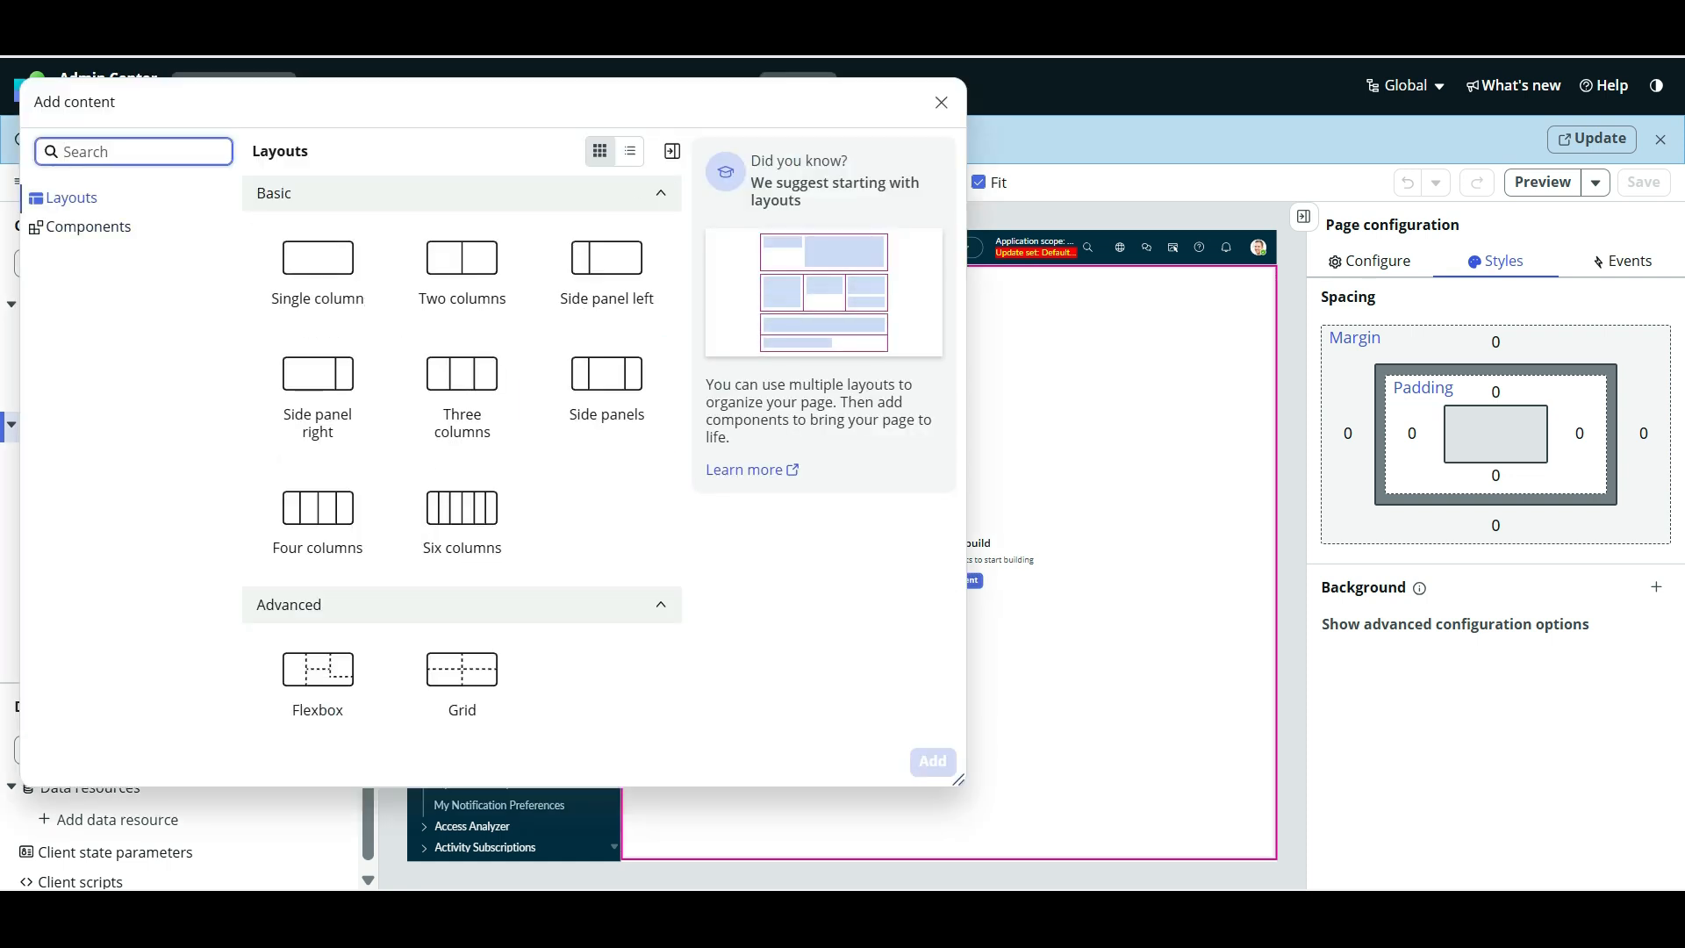
click(88, 227)
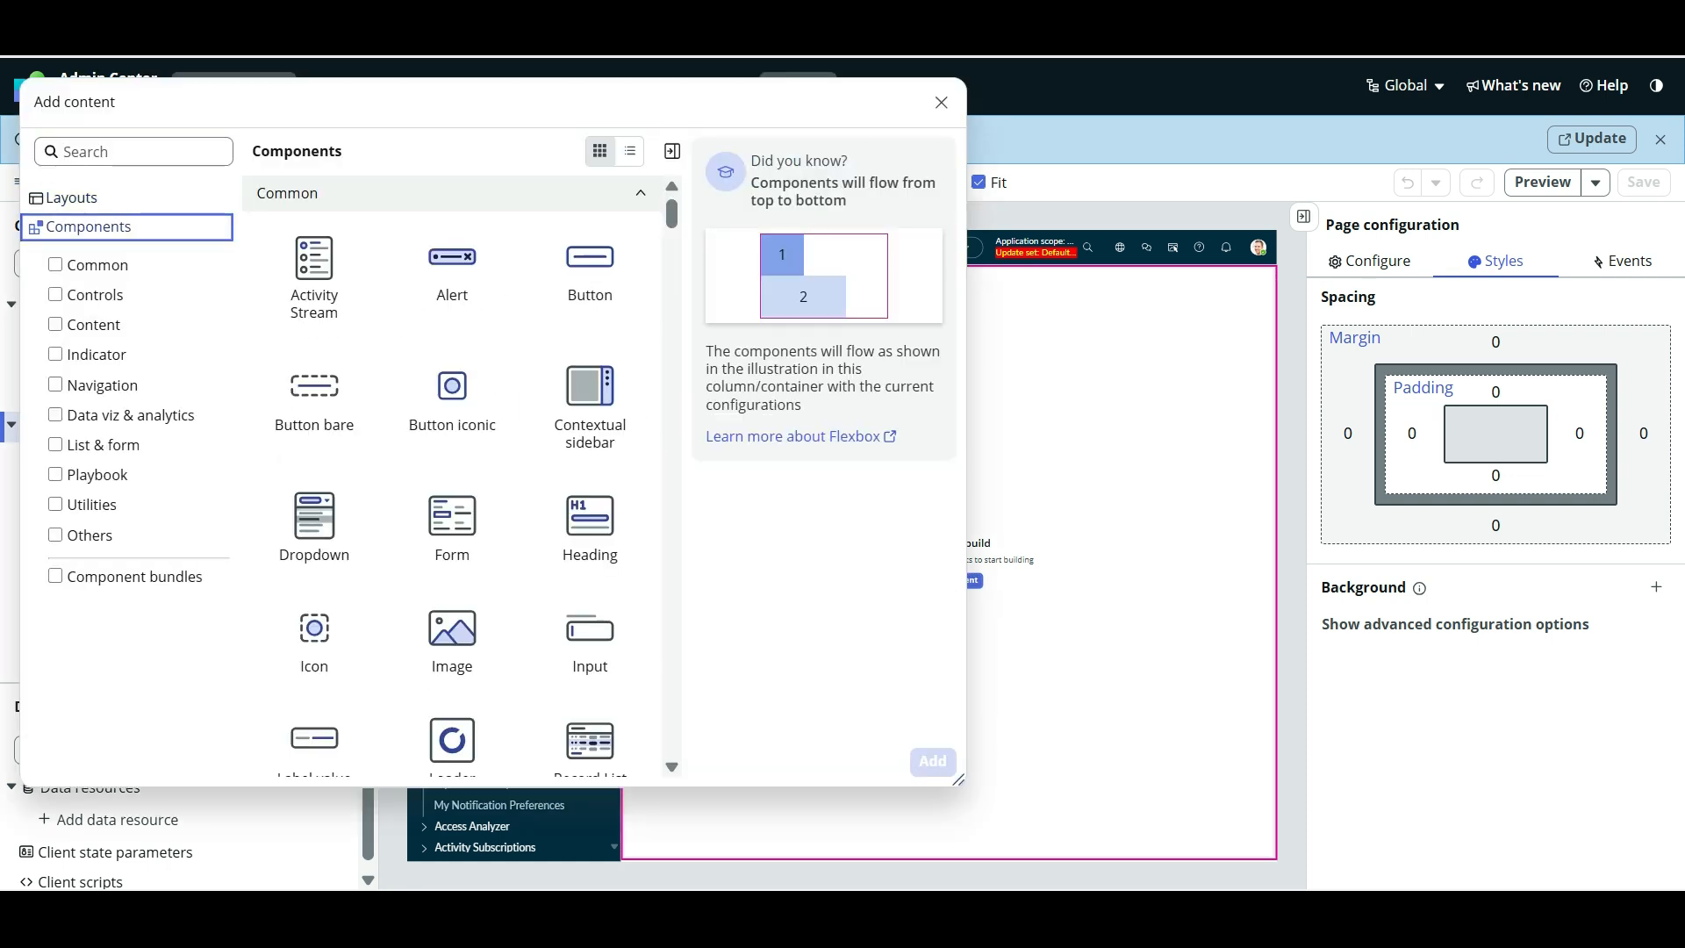
scroll(down, 3)
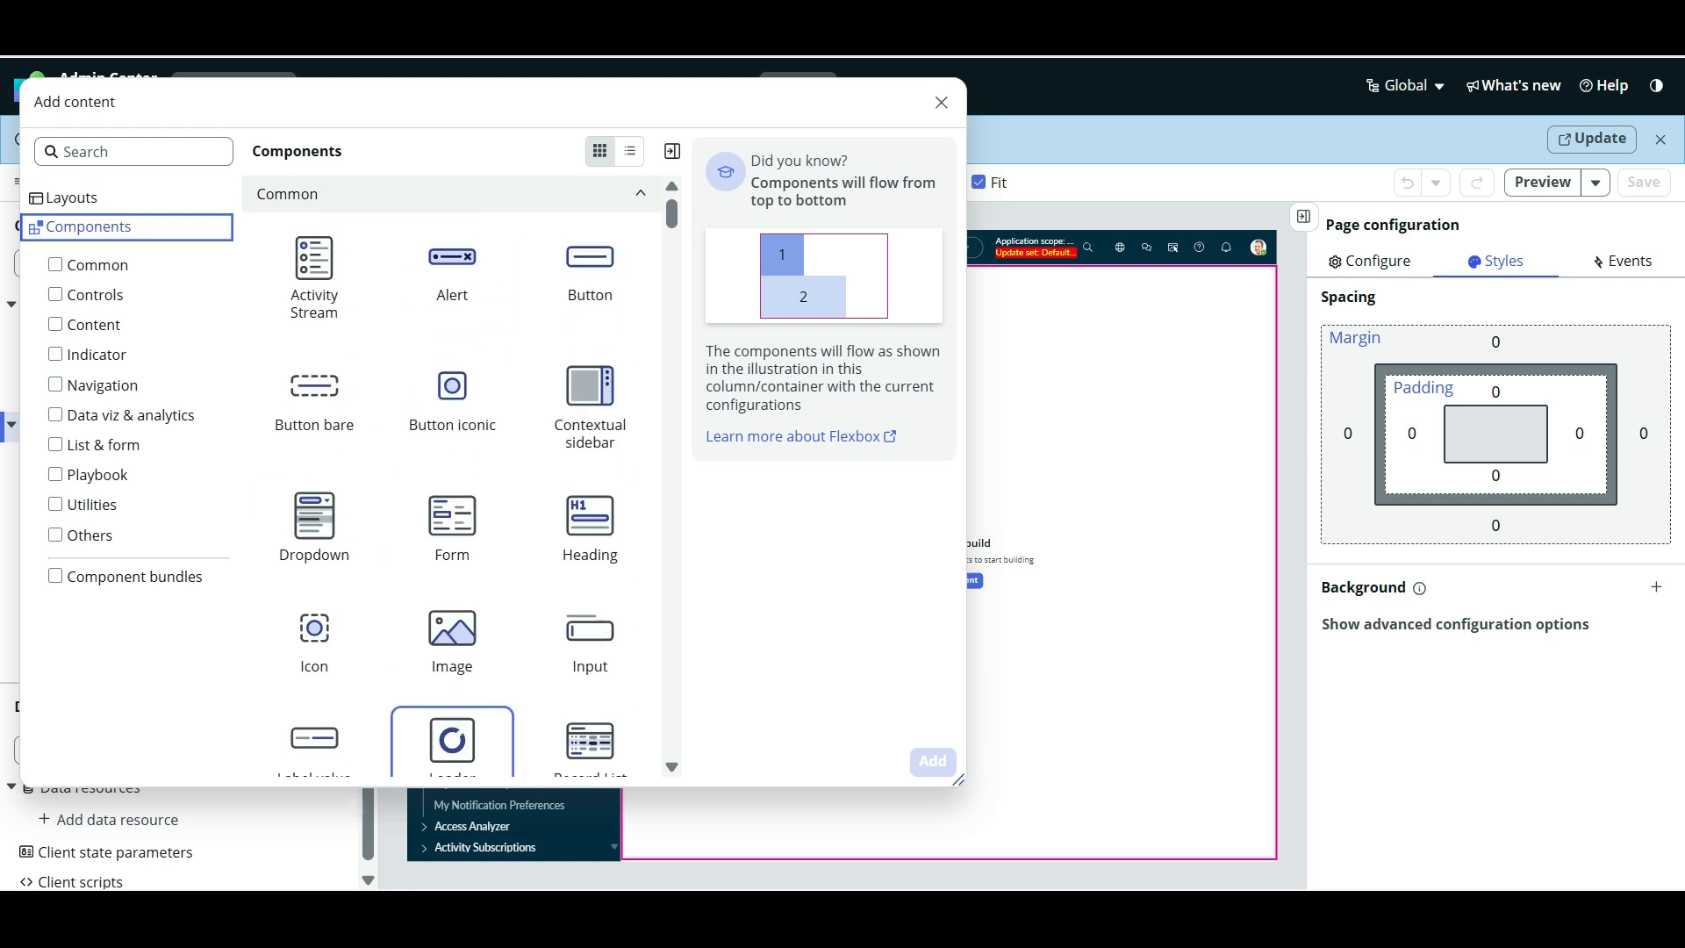
scroll(down, 3)
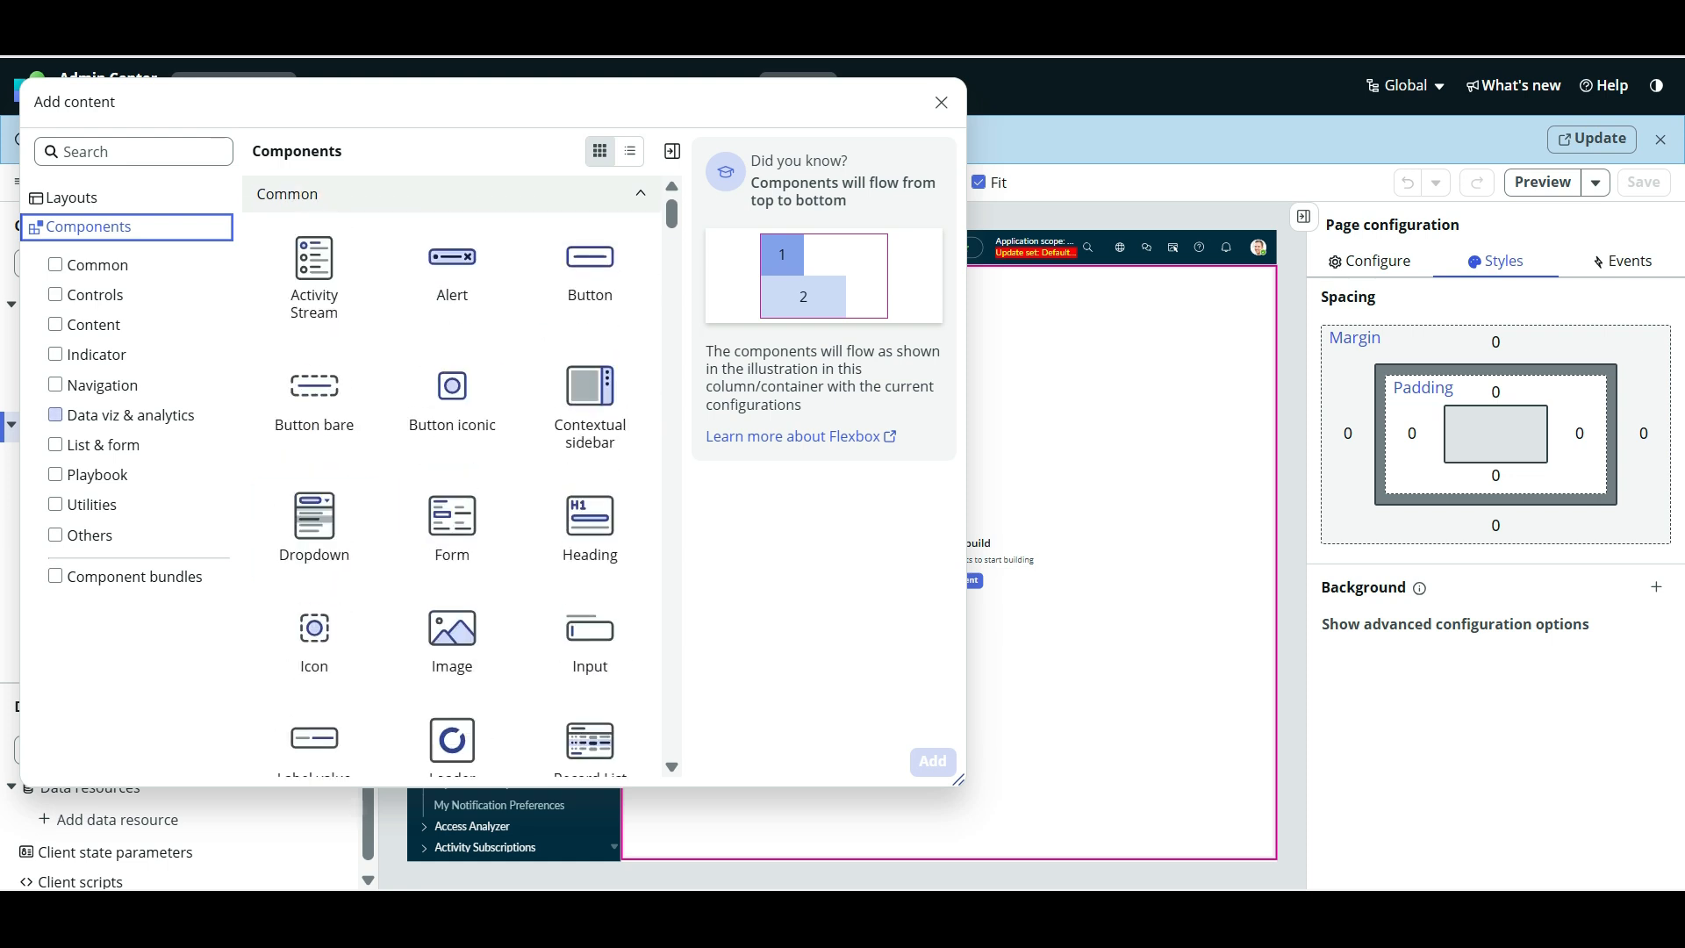
text(catalog)
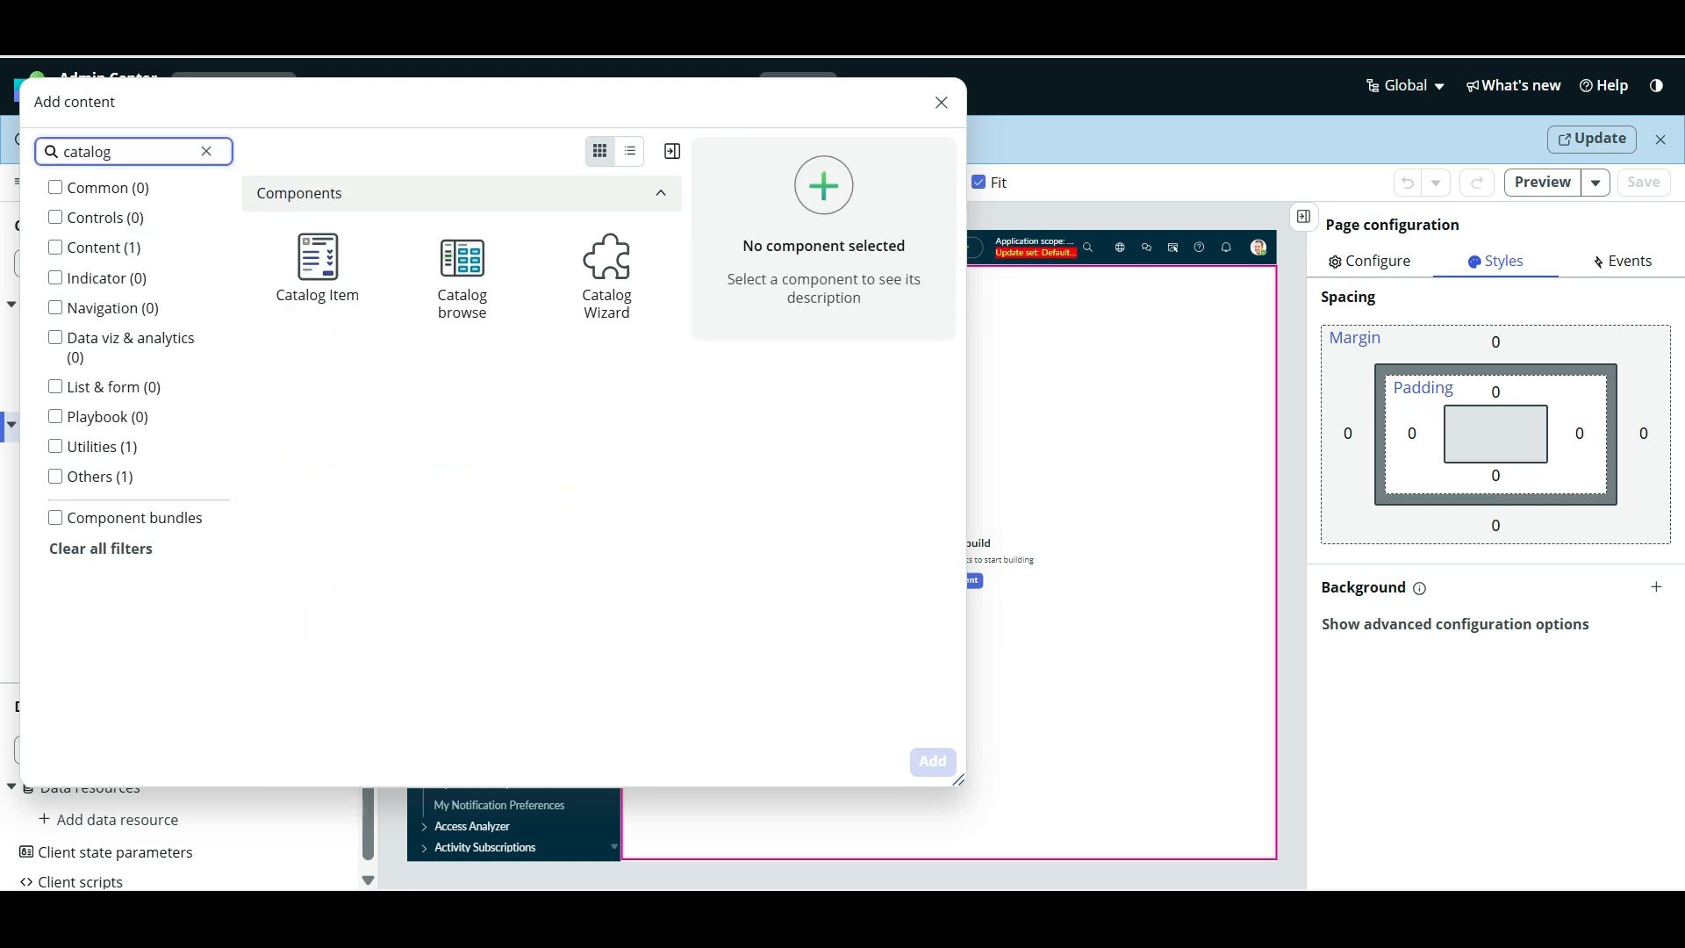
click(462, 271)
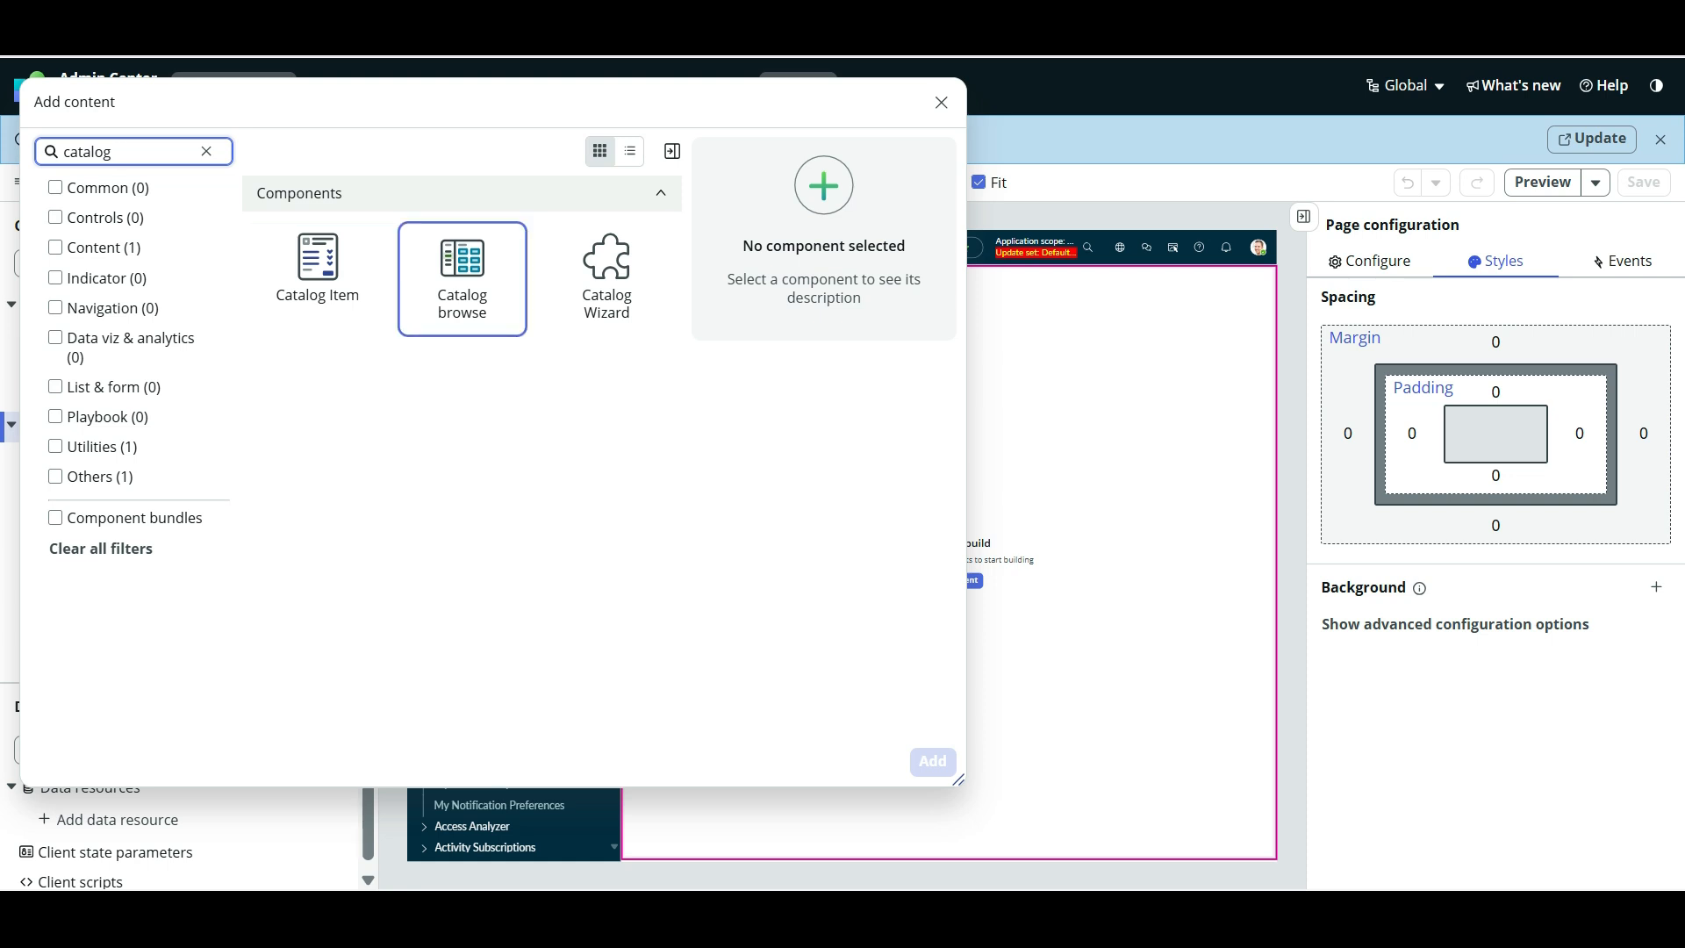
click(462, 277)
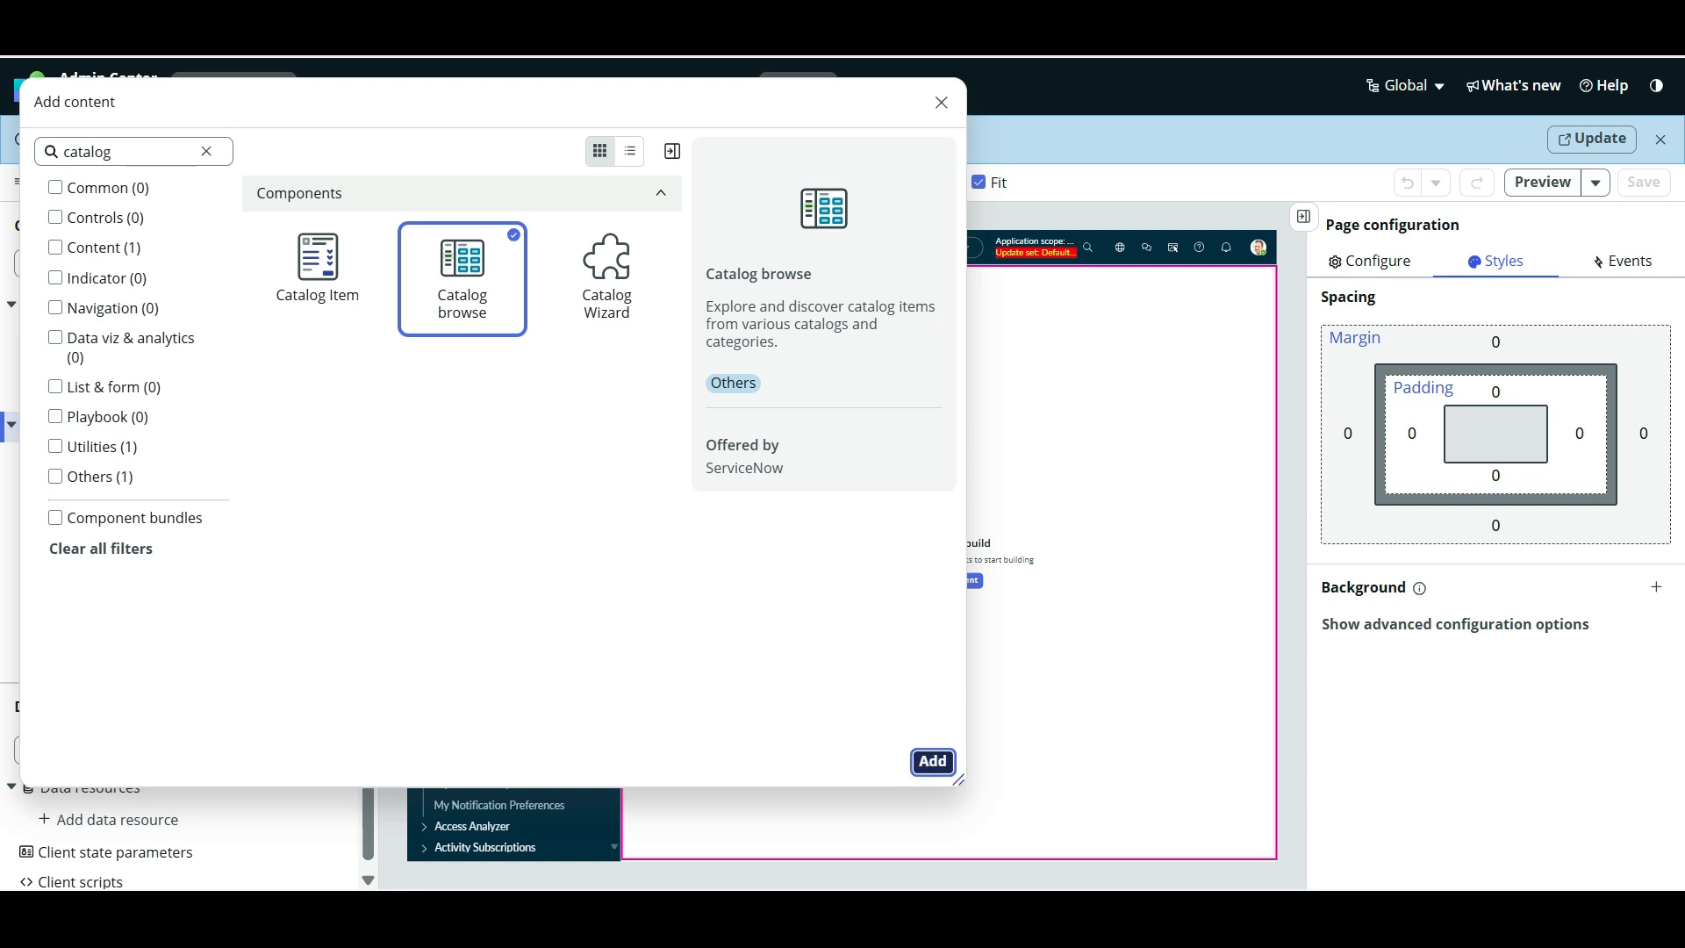
click(930, 760)
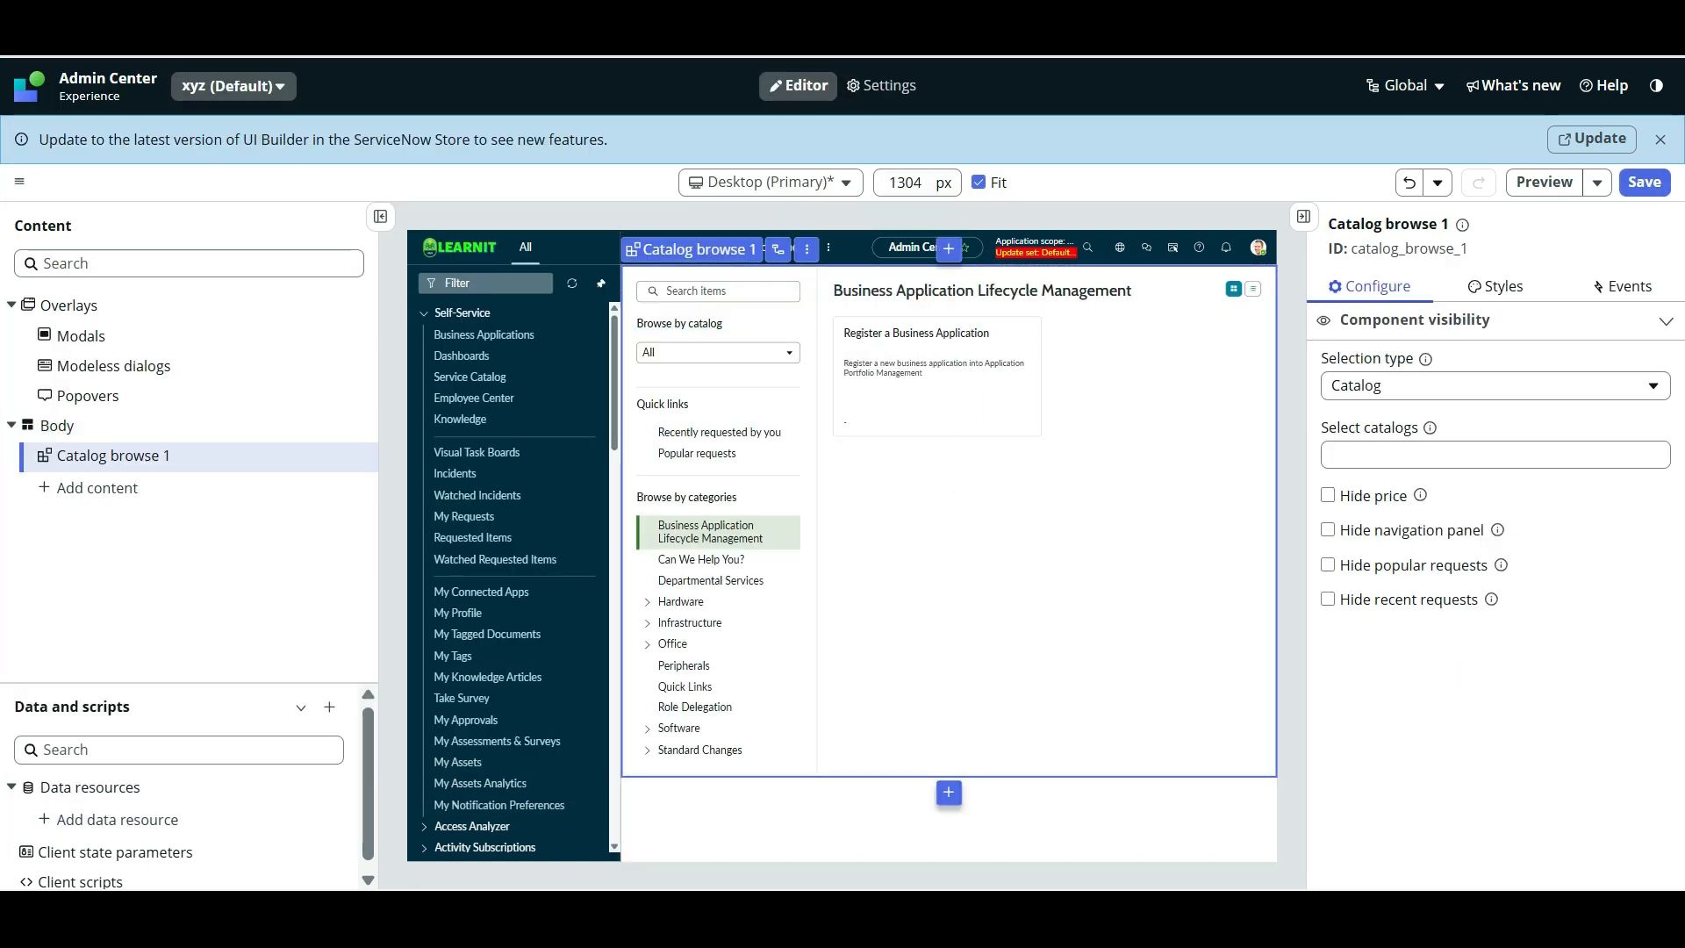
mouse_move(778, 247)
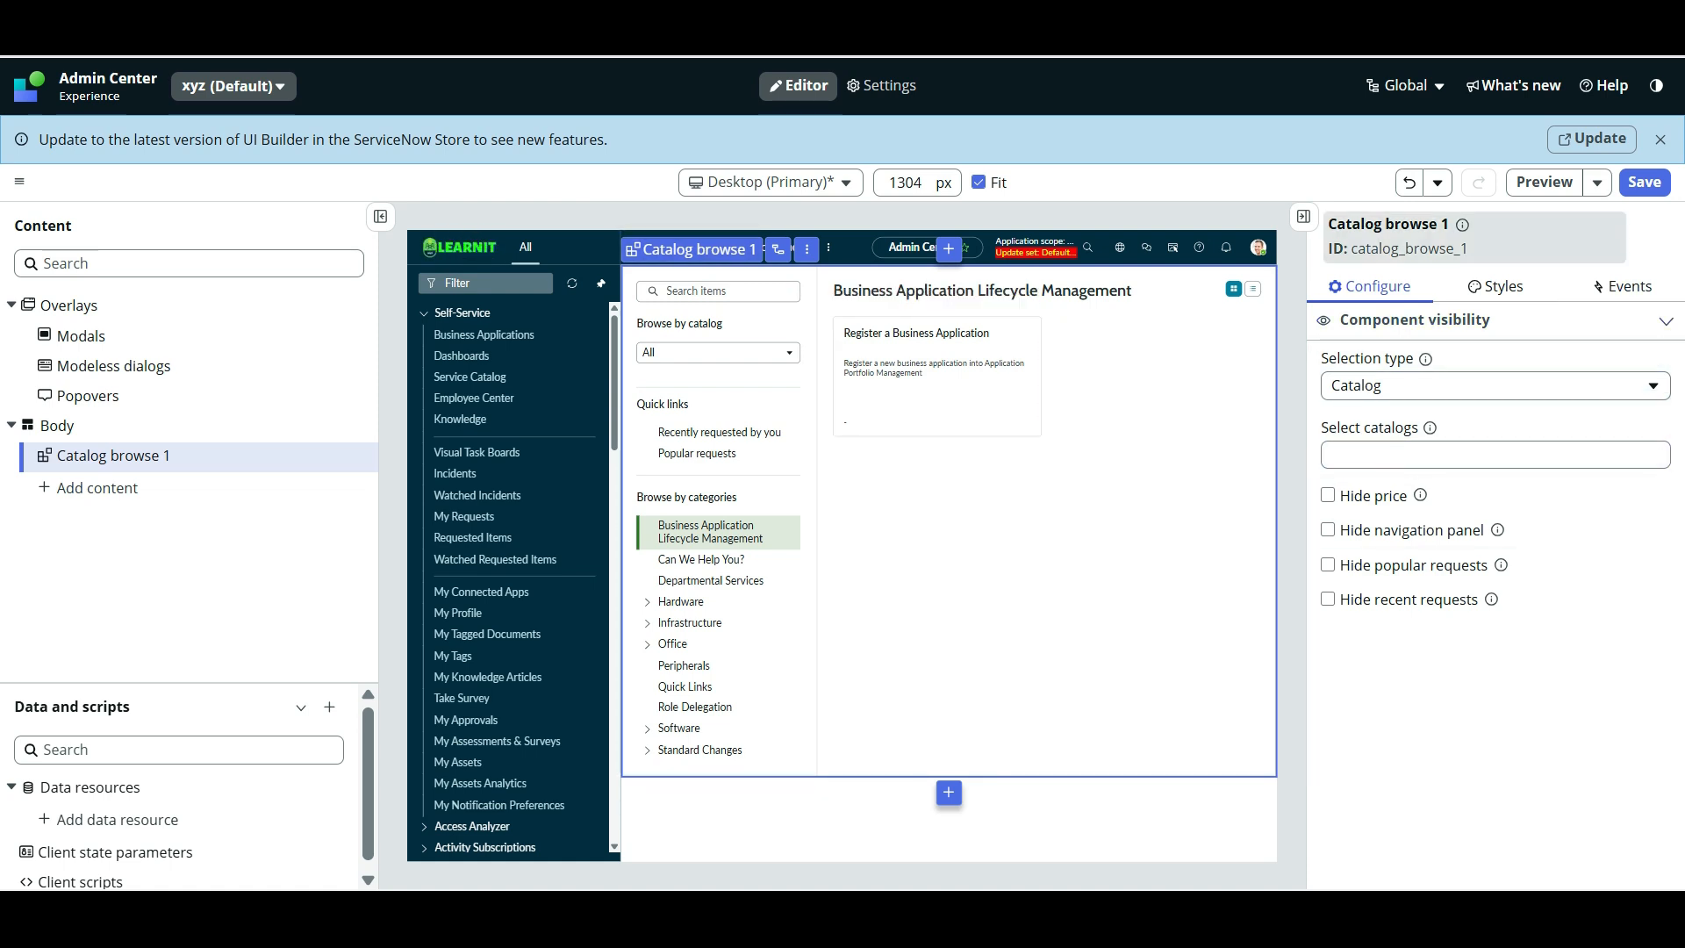
- Preview the xyz page showing the catalog browser with its categories
click(1545, 181)
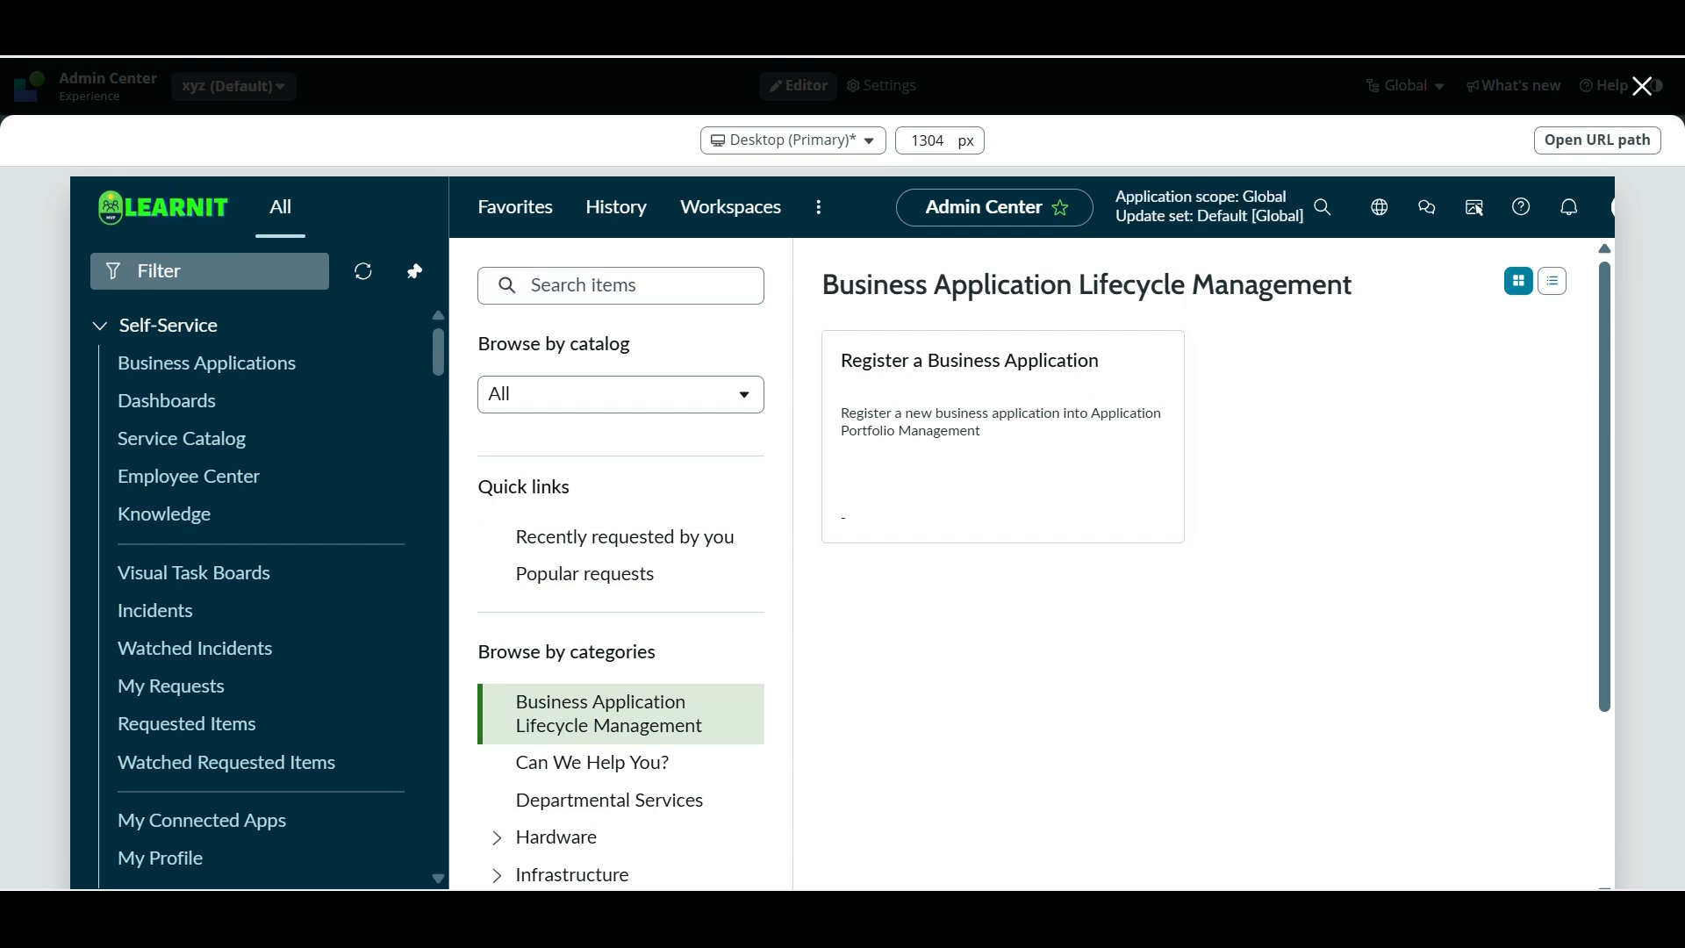
- Browse Can We Help You?, Hardware Asset, Peripherals and Departmental Services, then request the live URL path
scroll(down, 3)
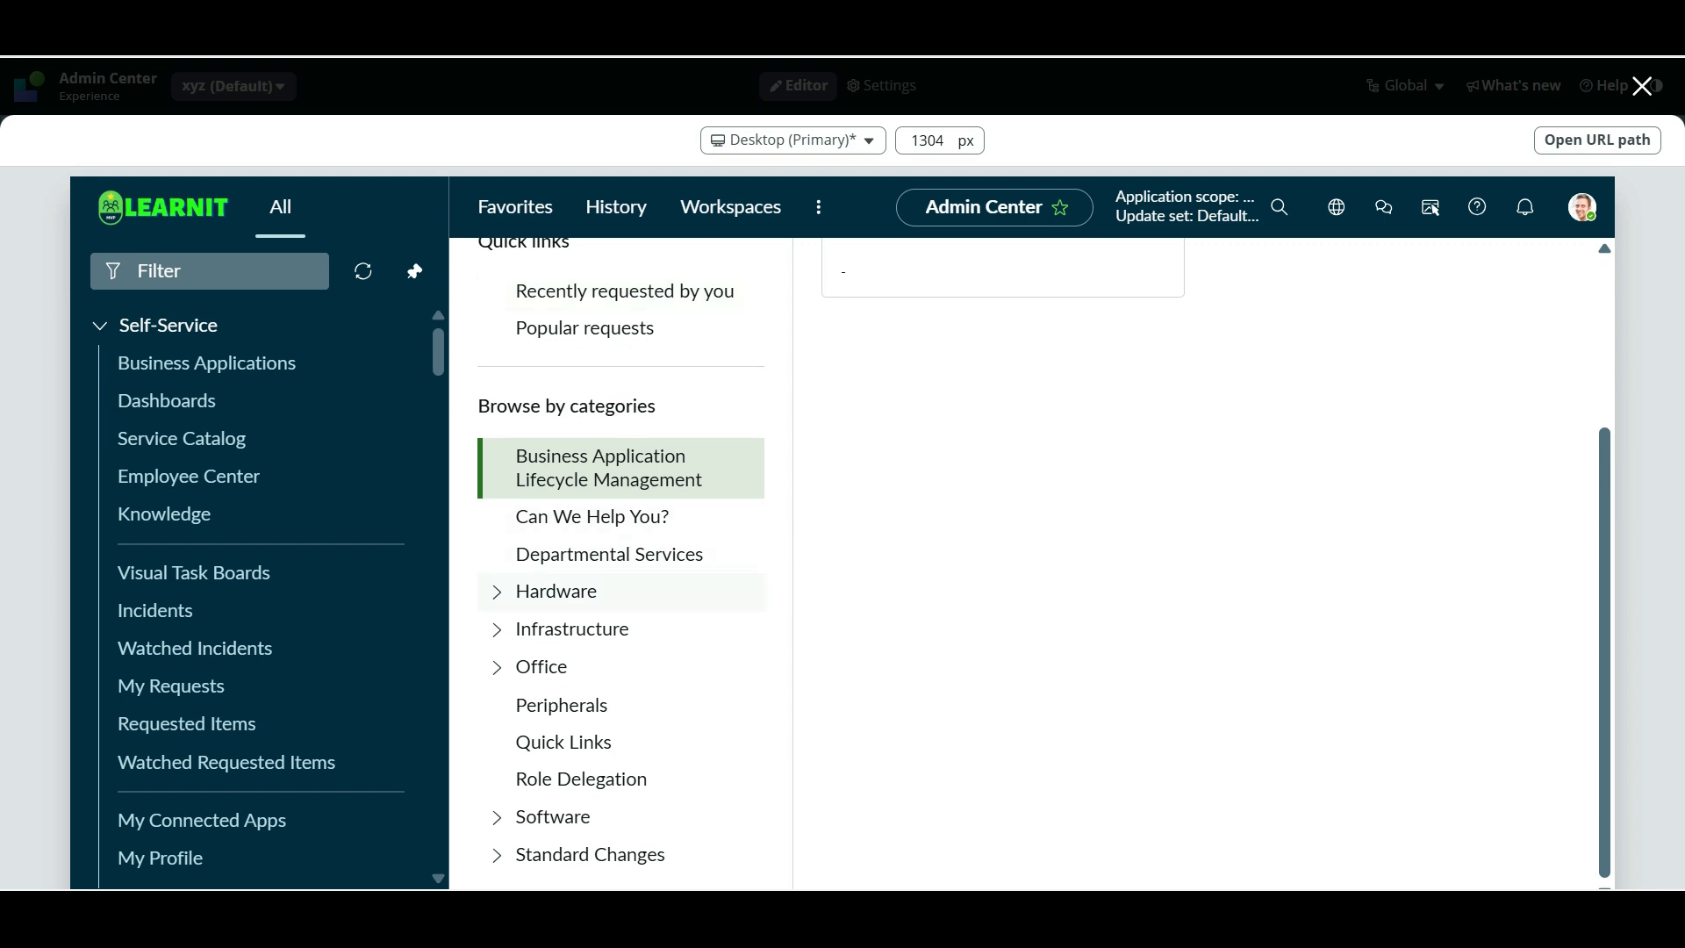
click(589, 517)
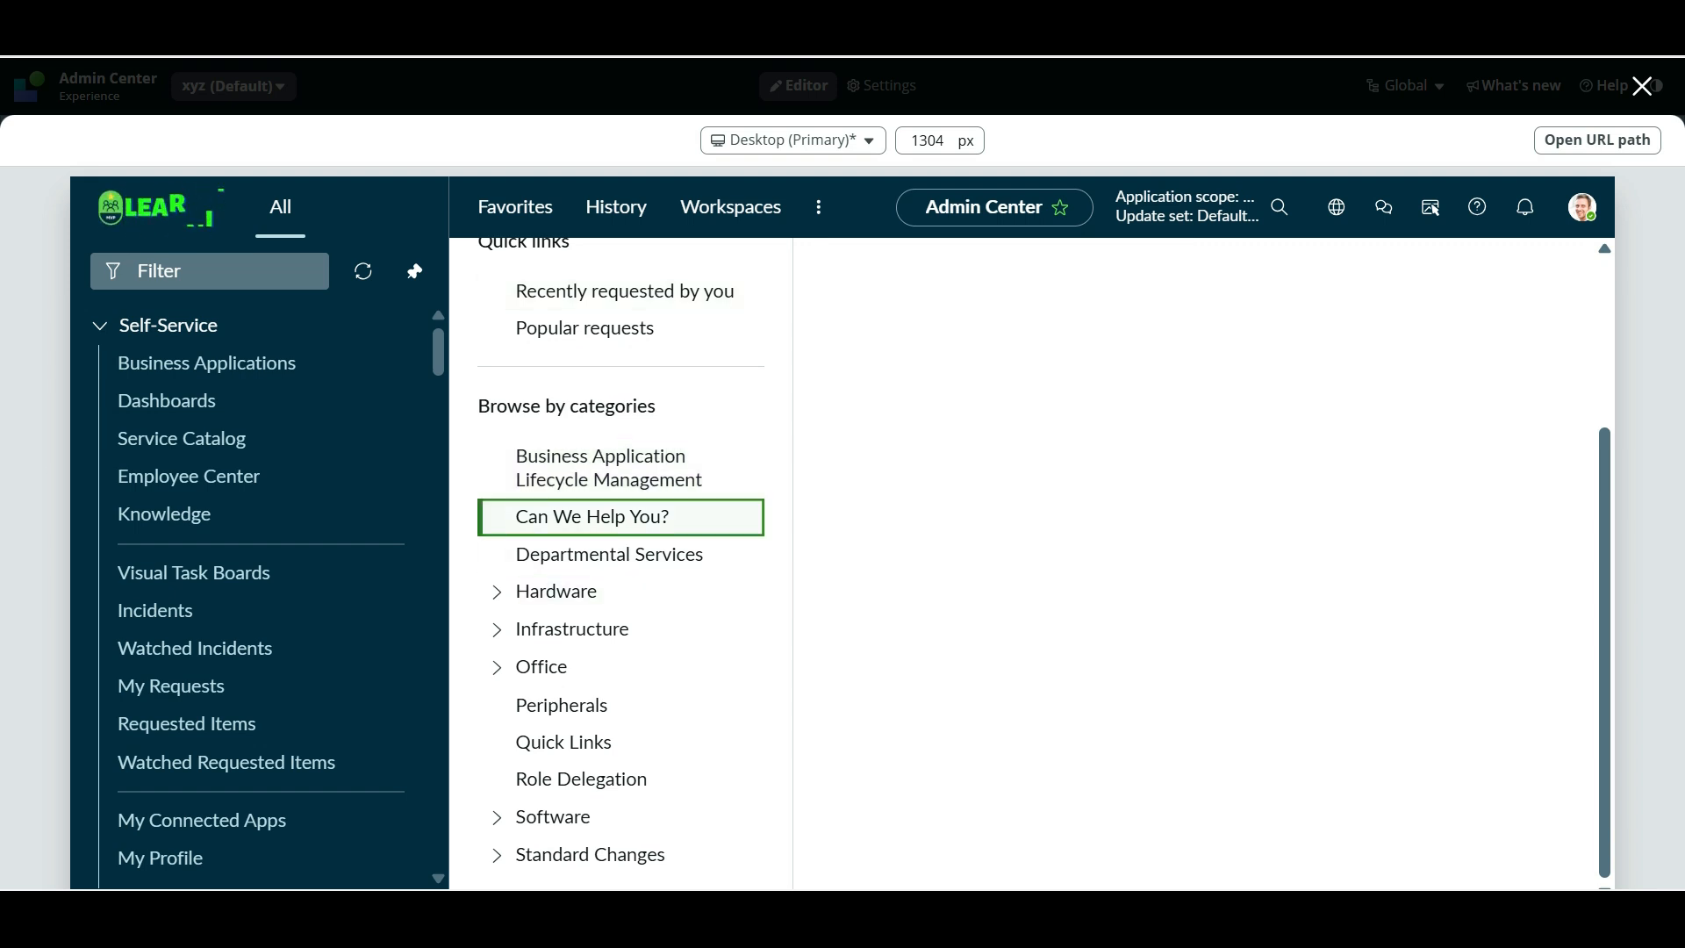
click(590, 516)
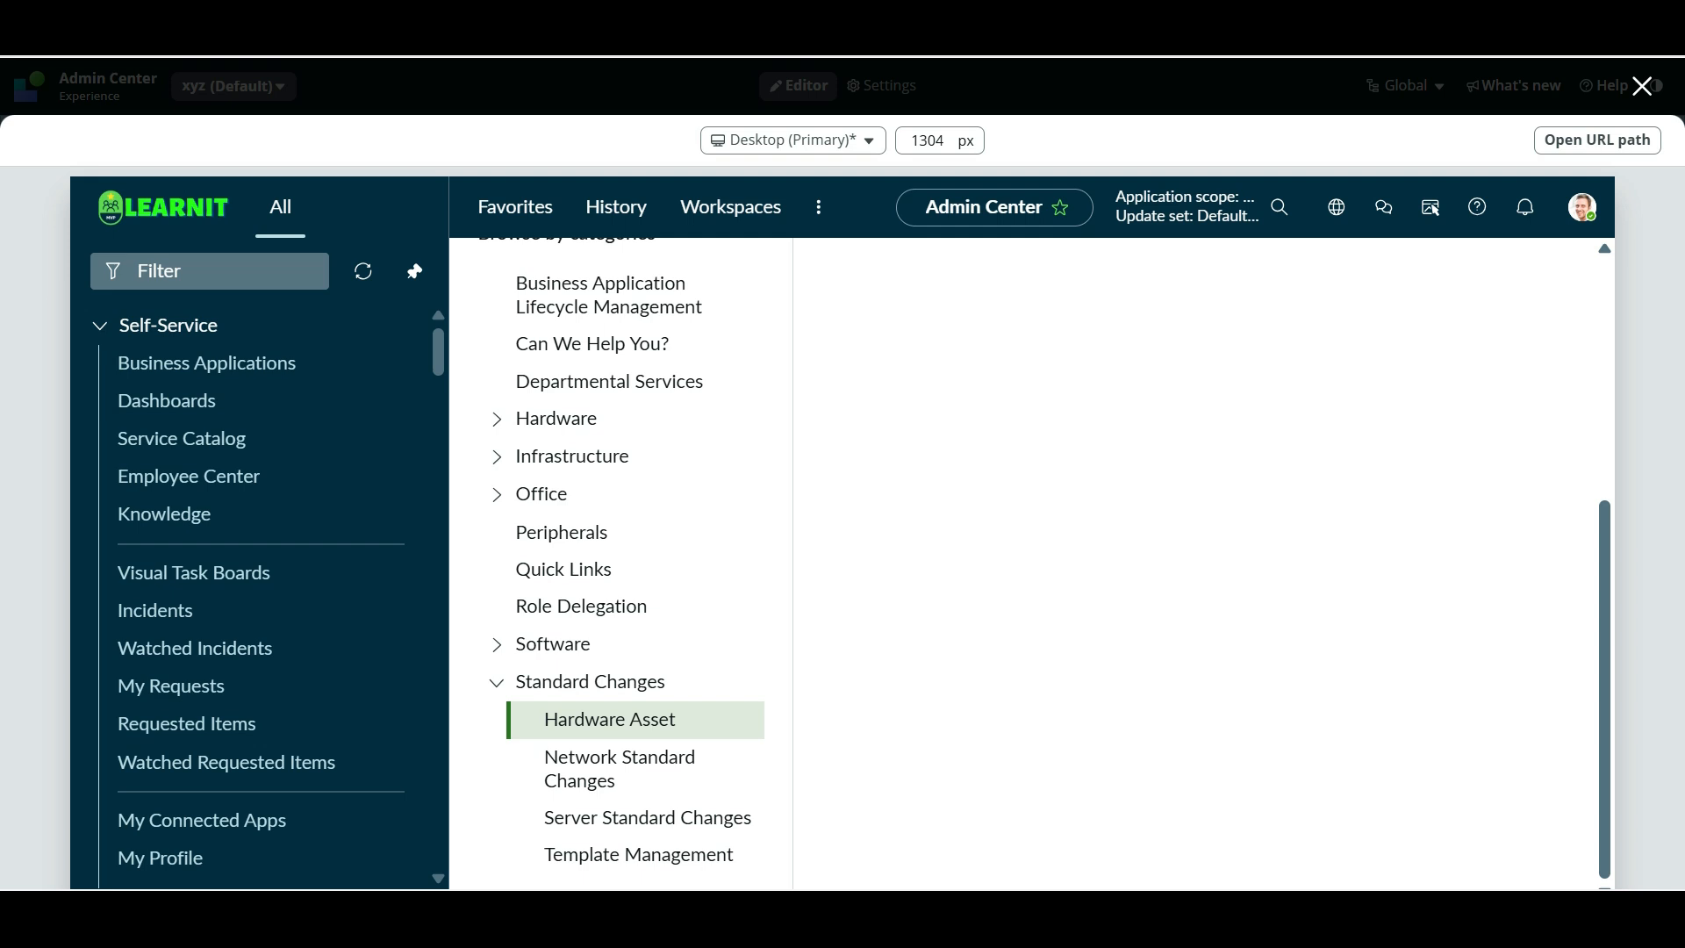
click(561, 532)
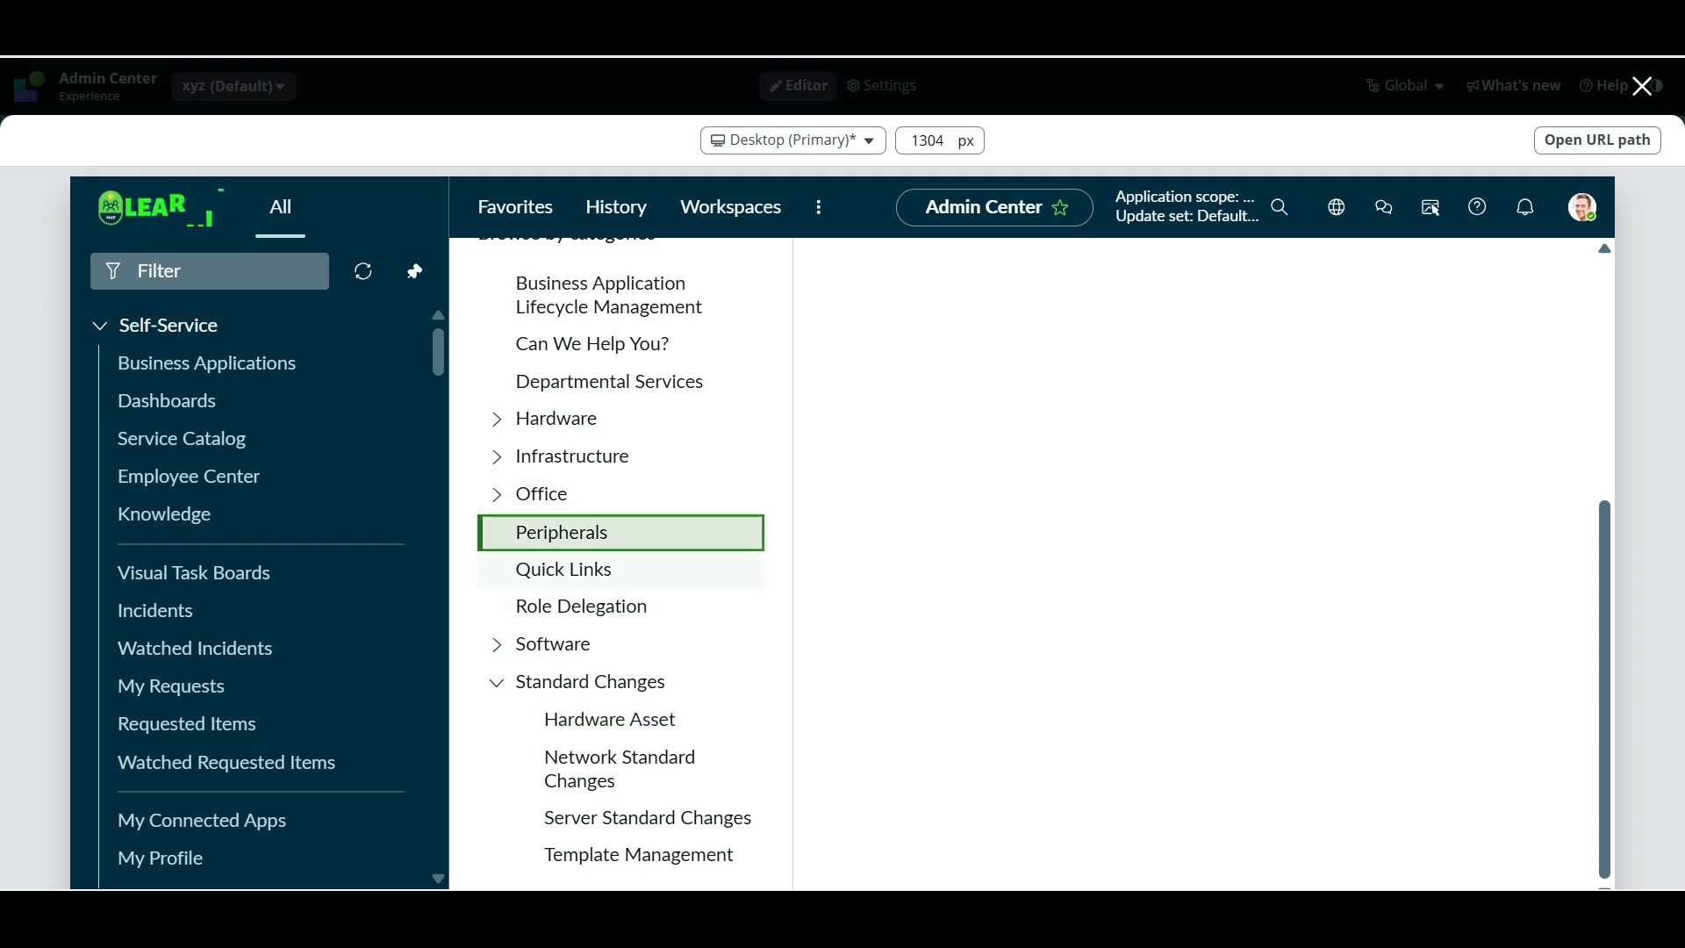
click(562, 534)
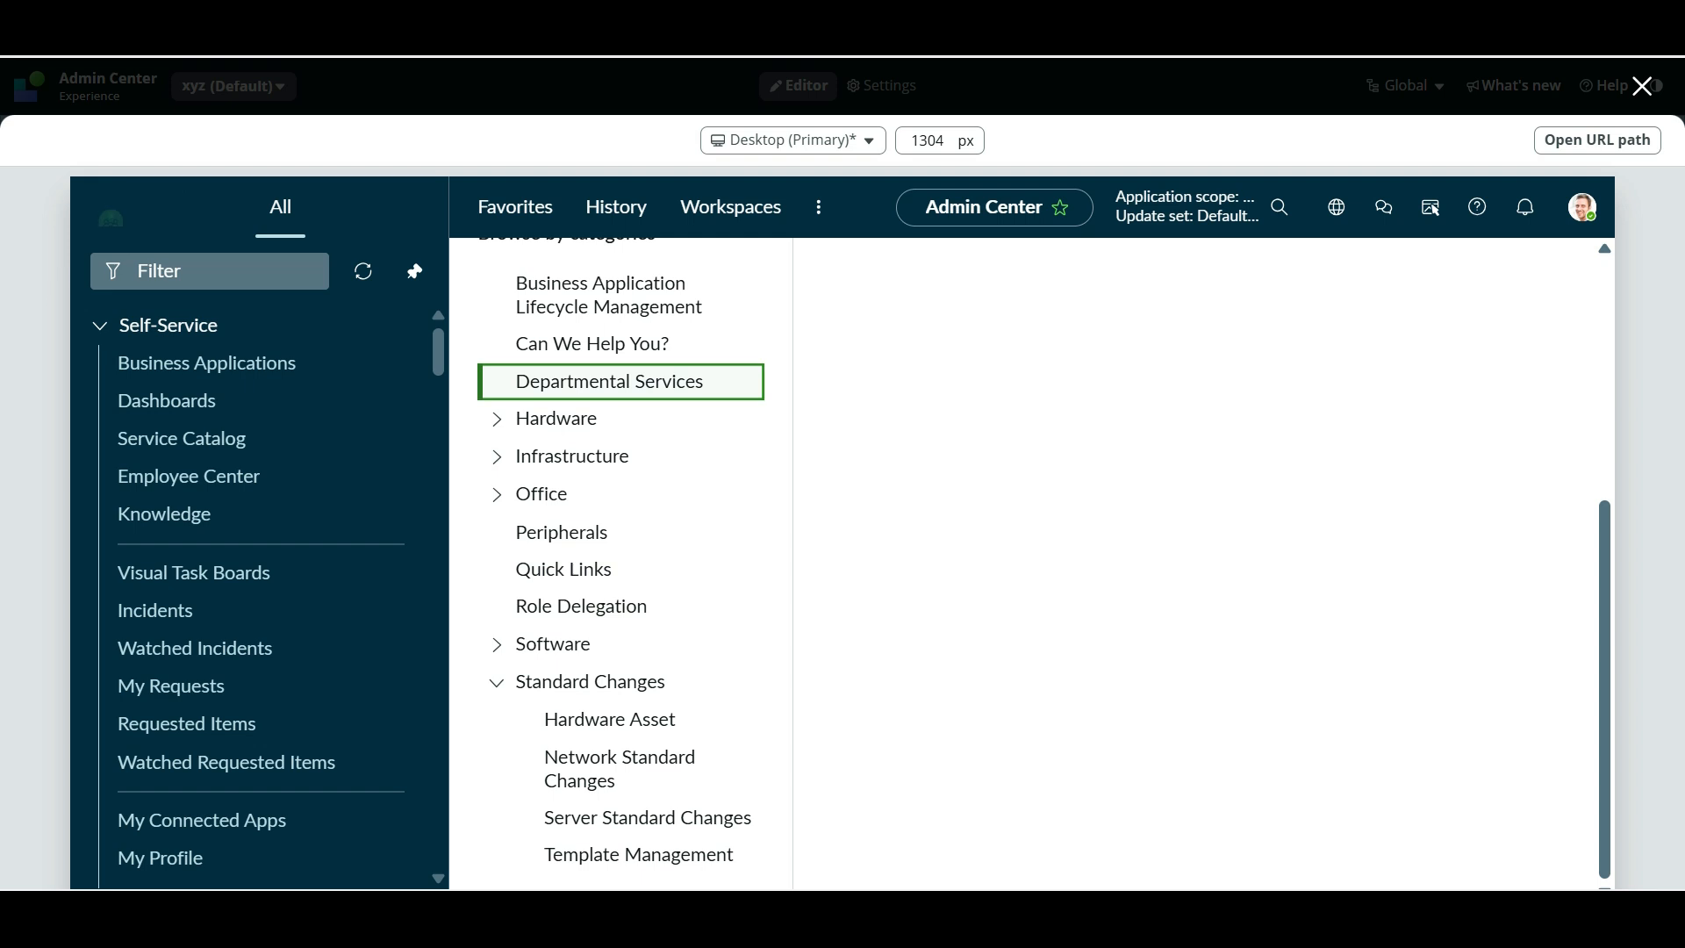
click(609, 294)
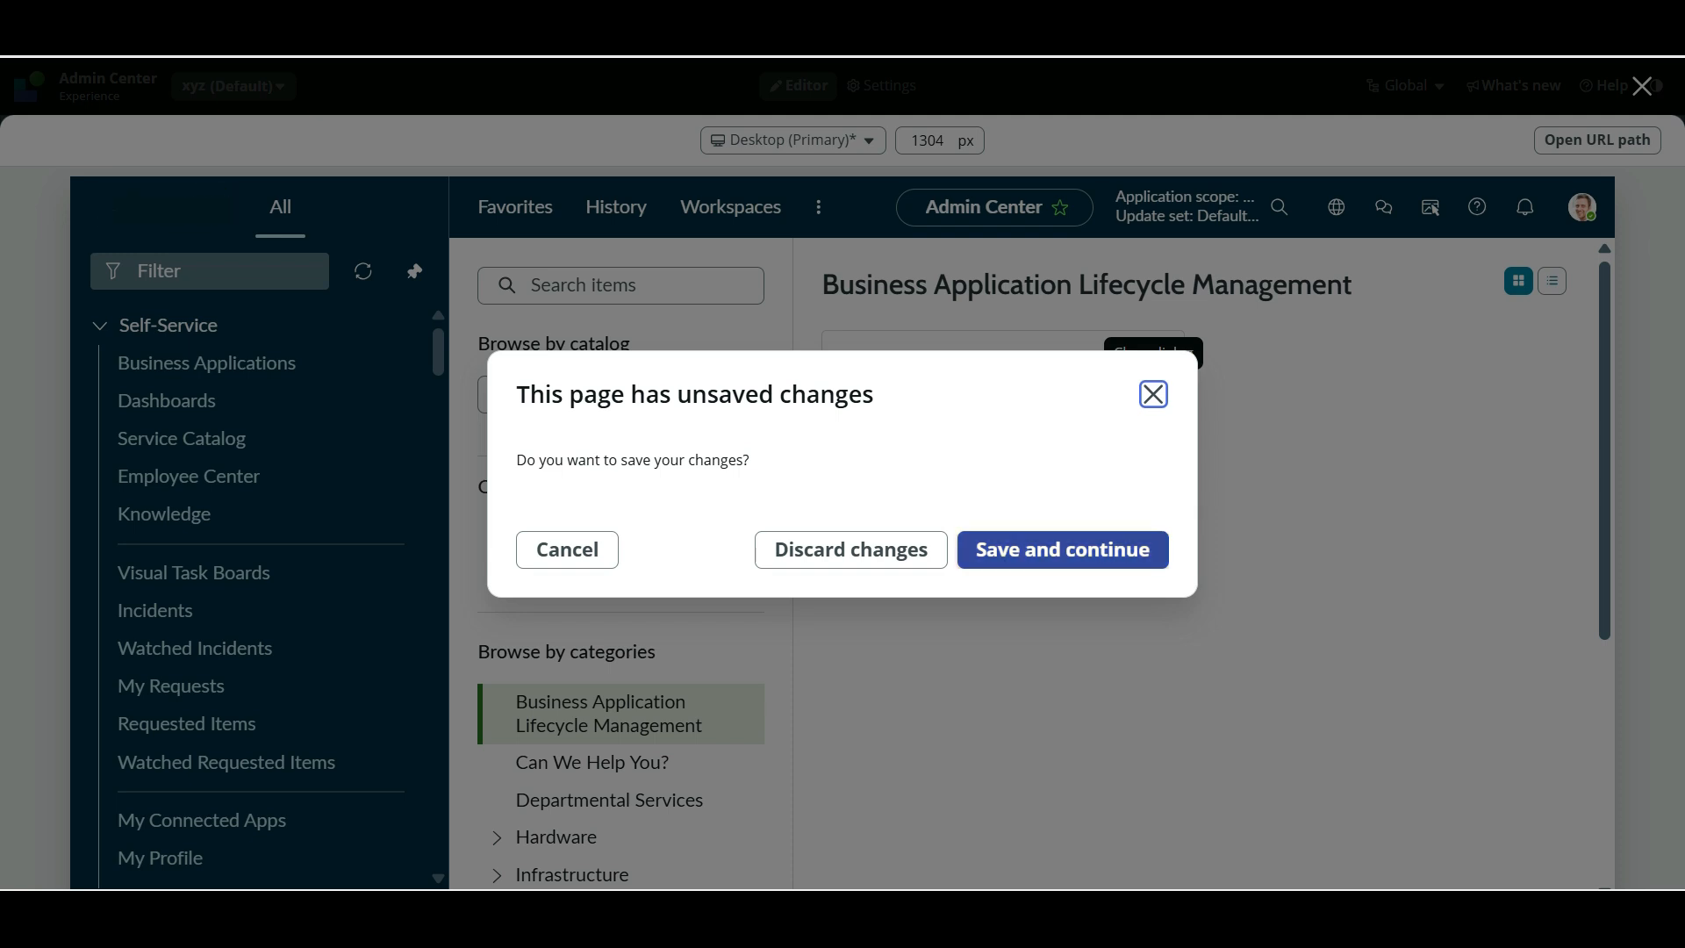
- Save and continue to the live xyz page showing the catalog browser
click(850, 550)
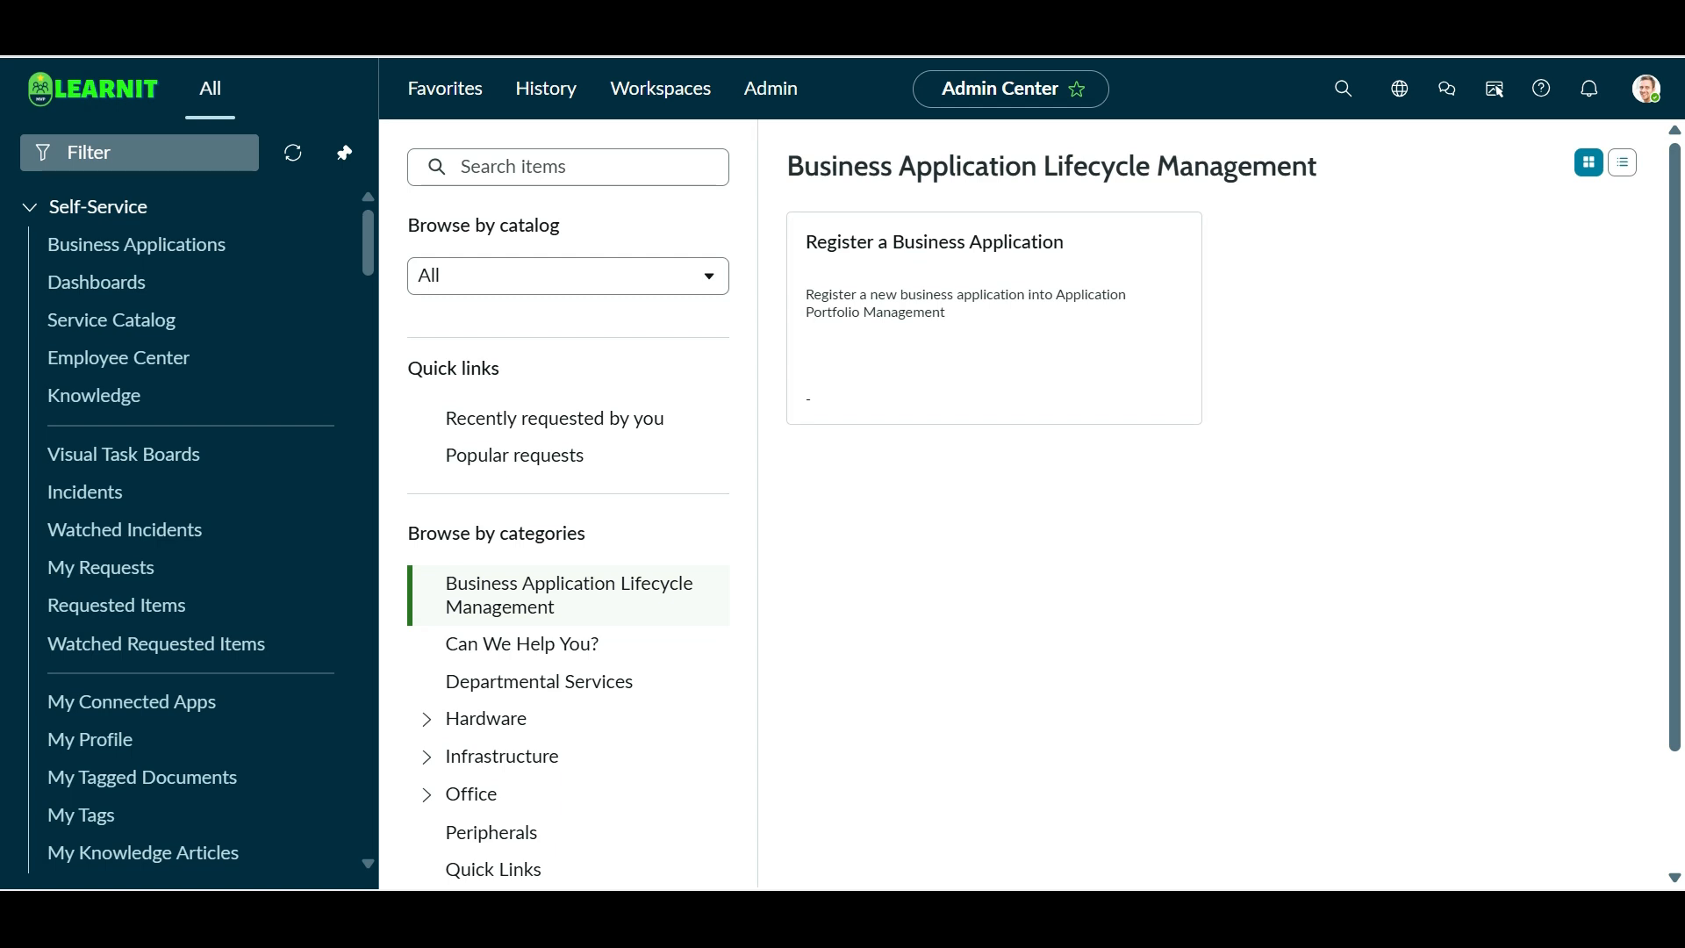
- Browse Can We Help You? then Office on the live page and review its catalog items
scroll(down, 3)
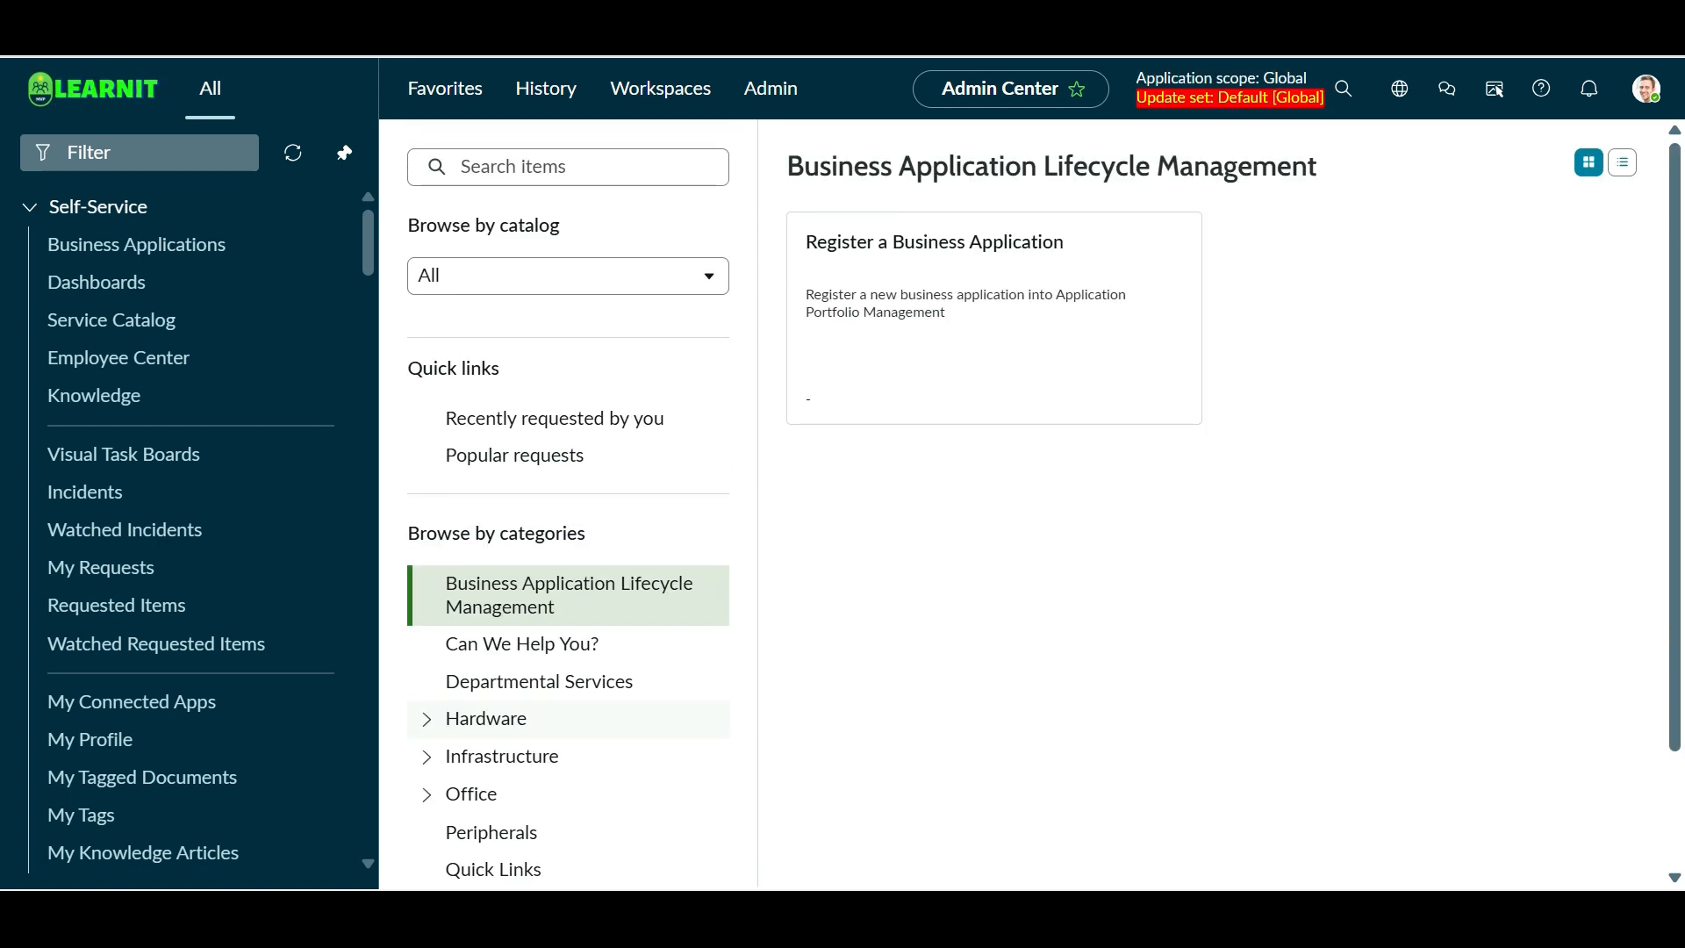
click(521, 642)
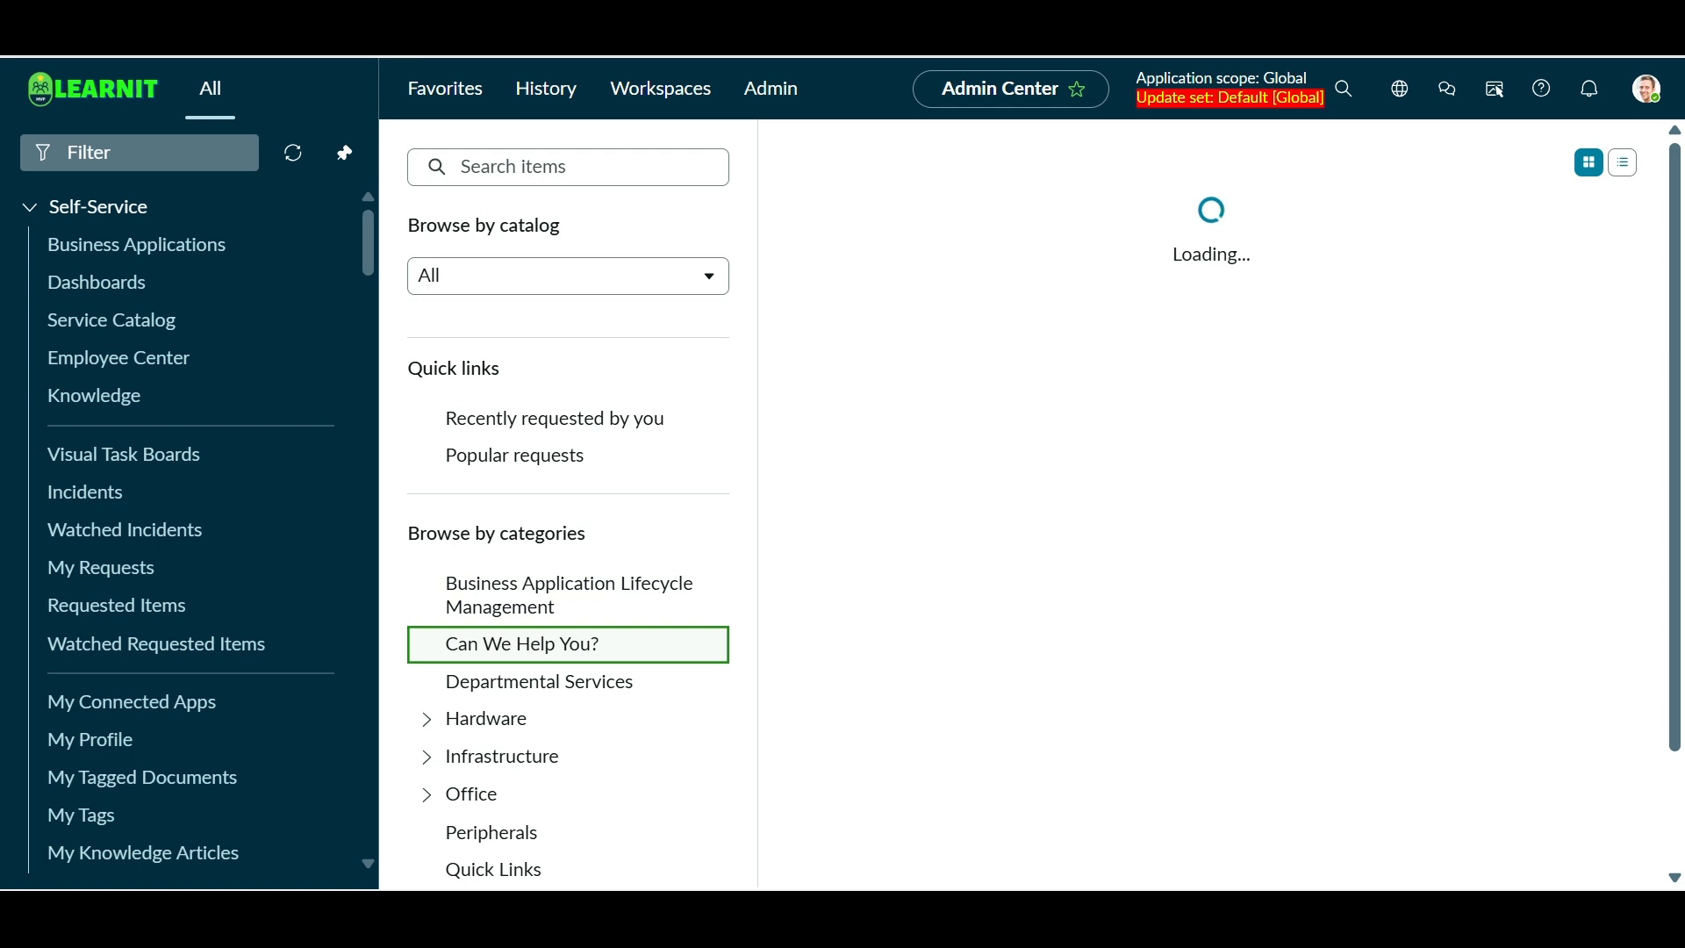
click(523, 645)
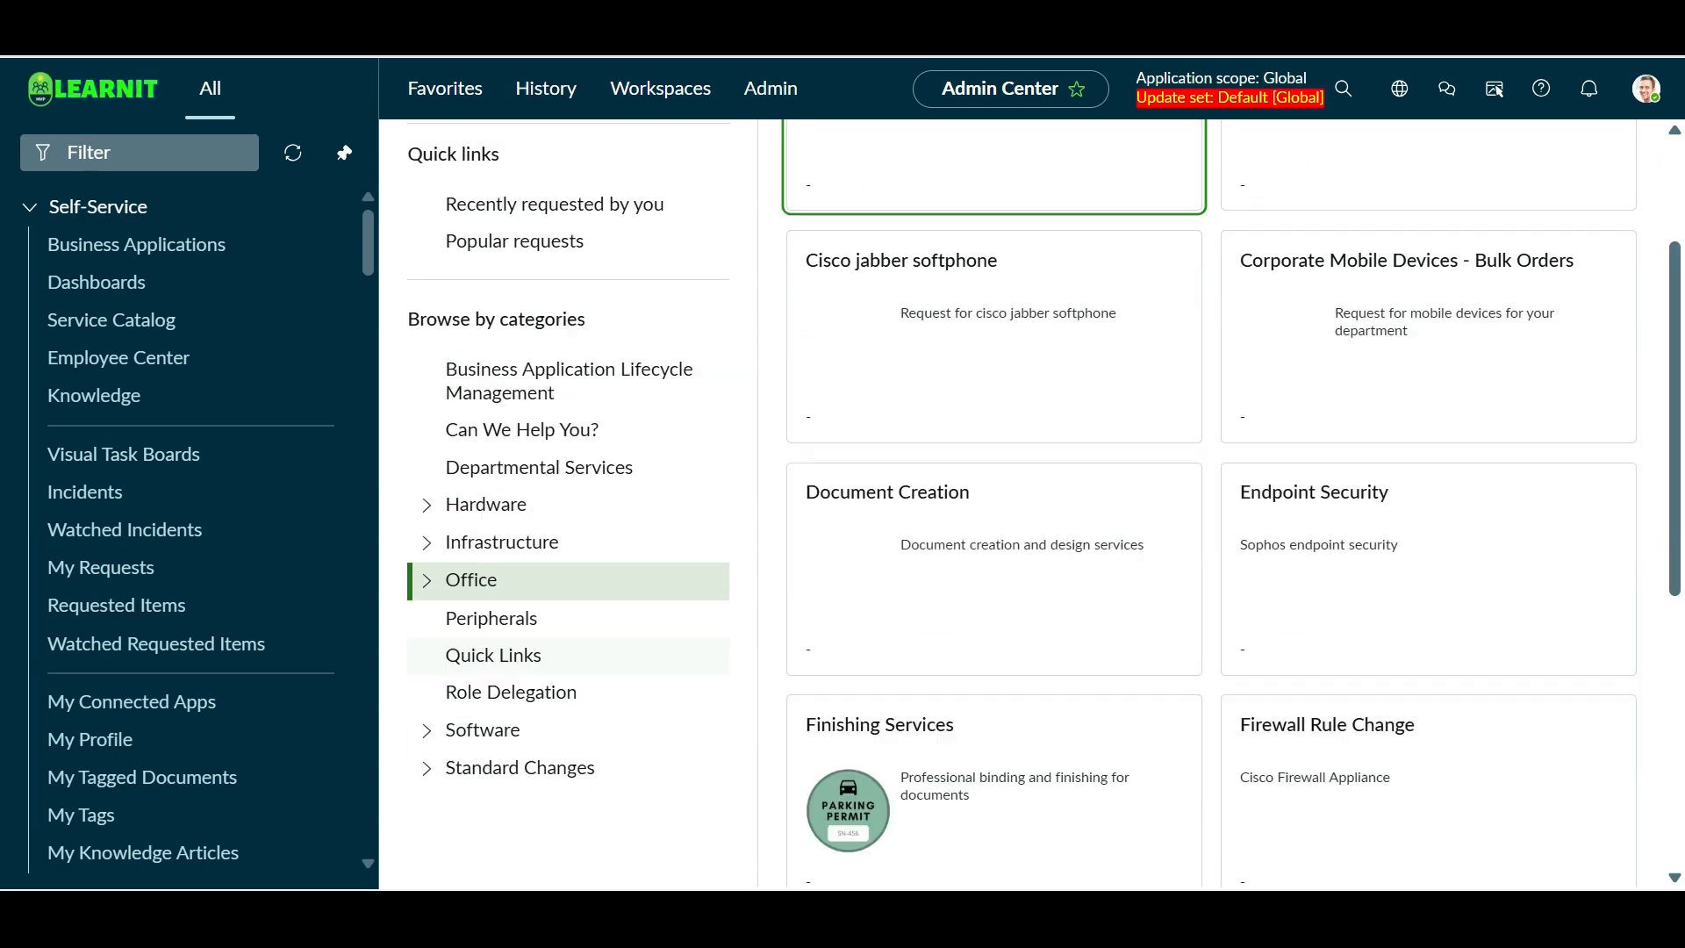
scroll(down, 3)
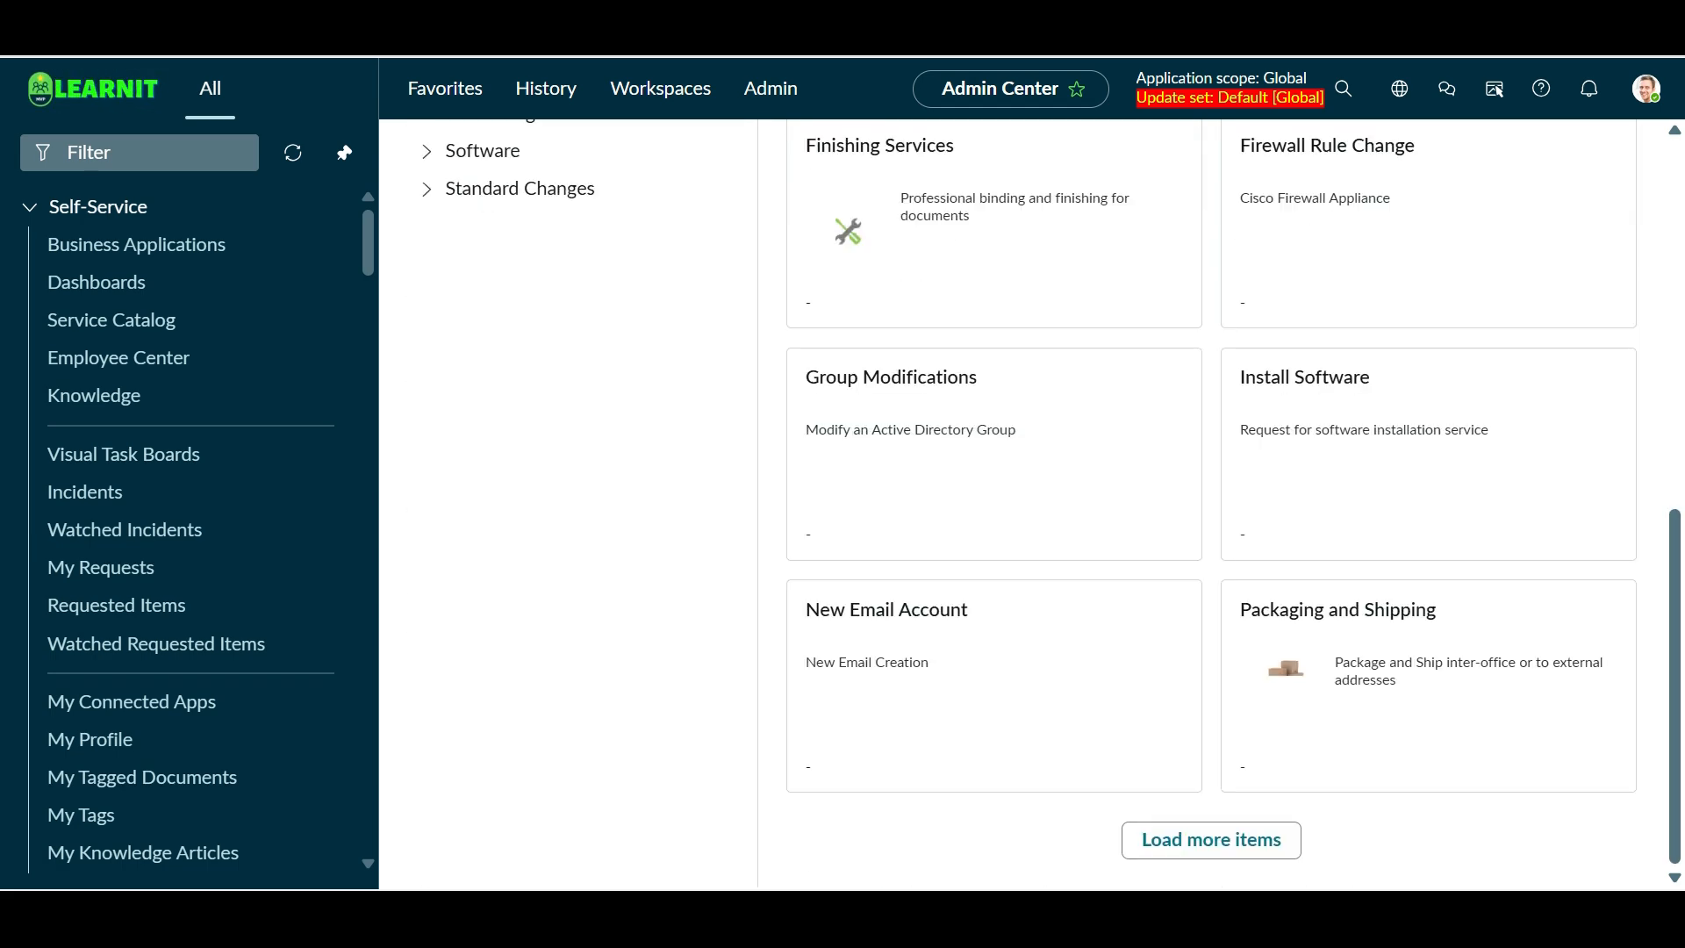
click(470, 794)
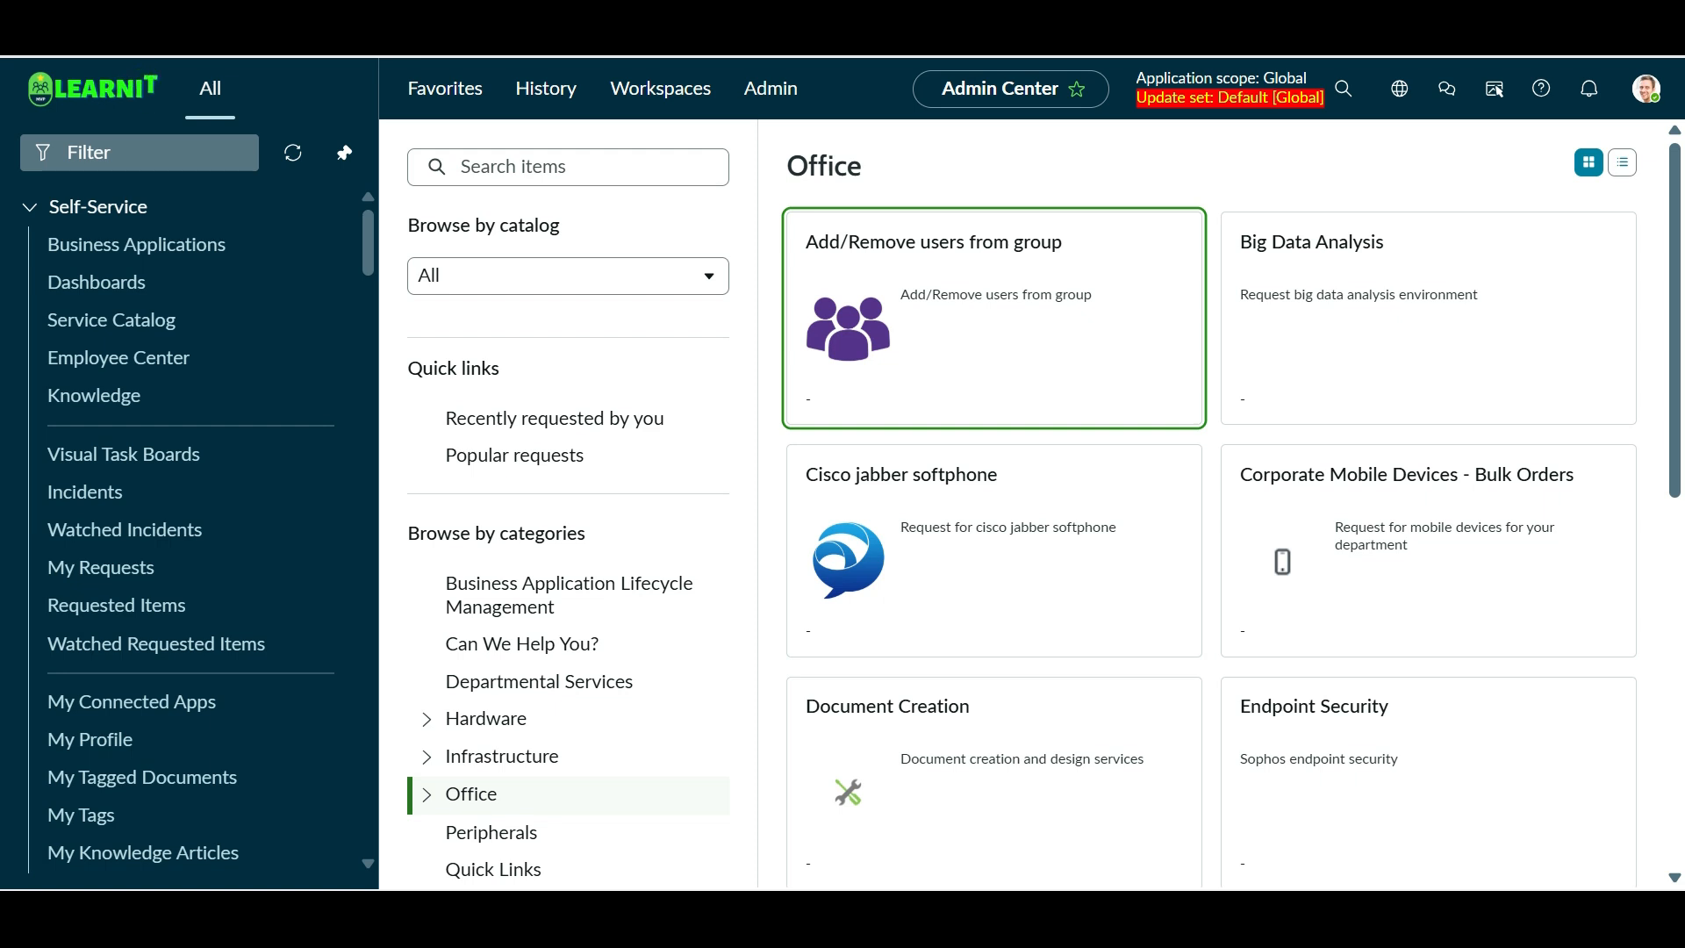